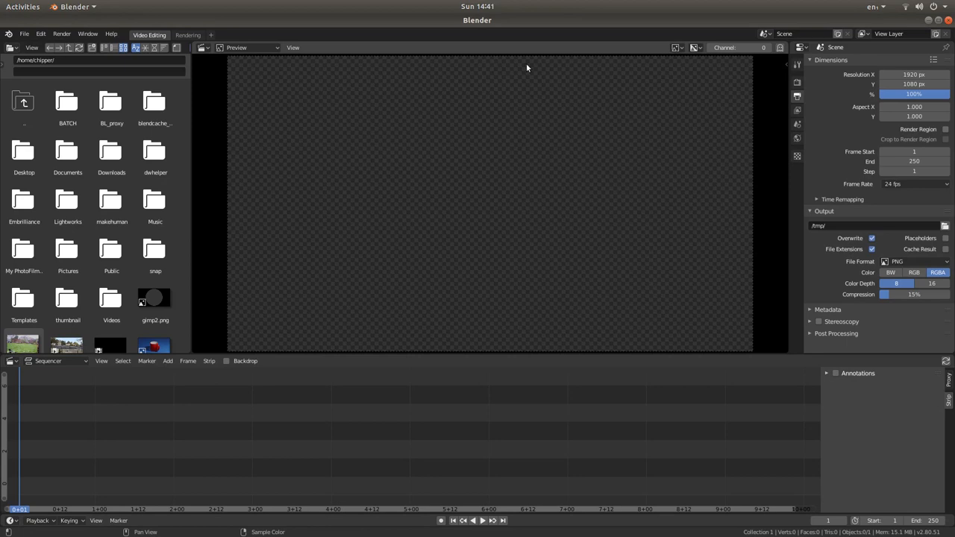
{"action": "mouse_move", "coordinate": [374, 276]}
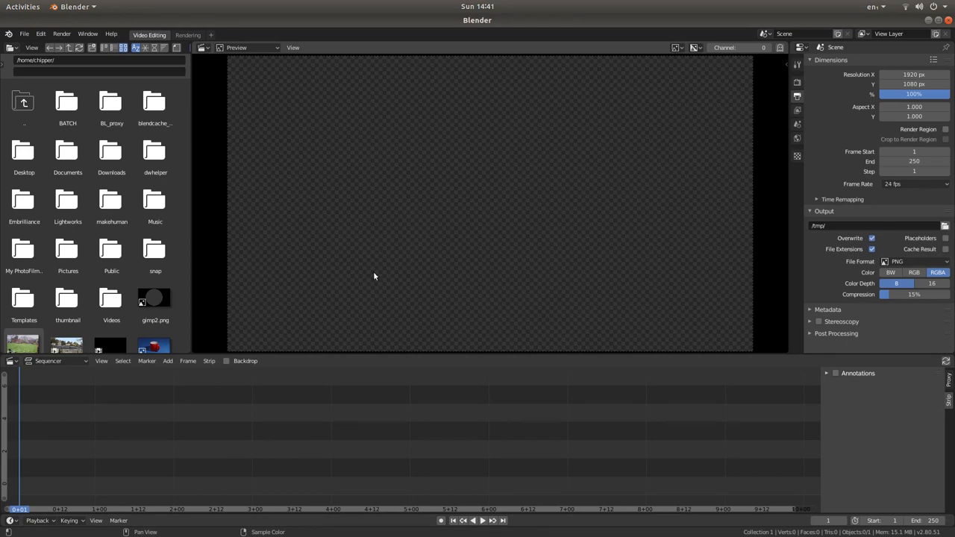
{"action": "mouse_move", "coordinate": [573, 105]}
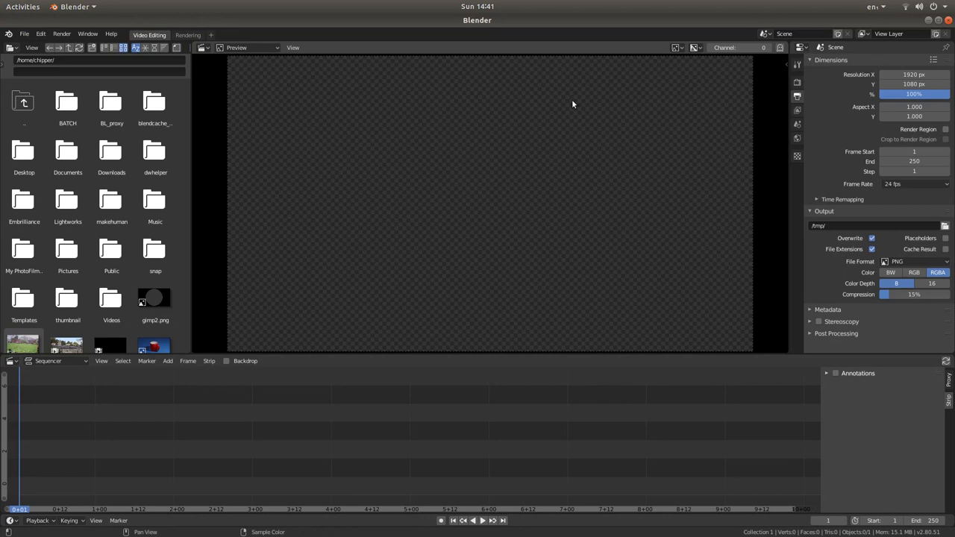
{"action": "mouse_move", "coordinate": [456, 291]}
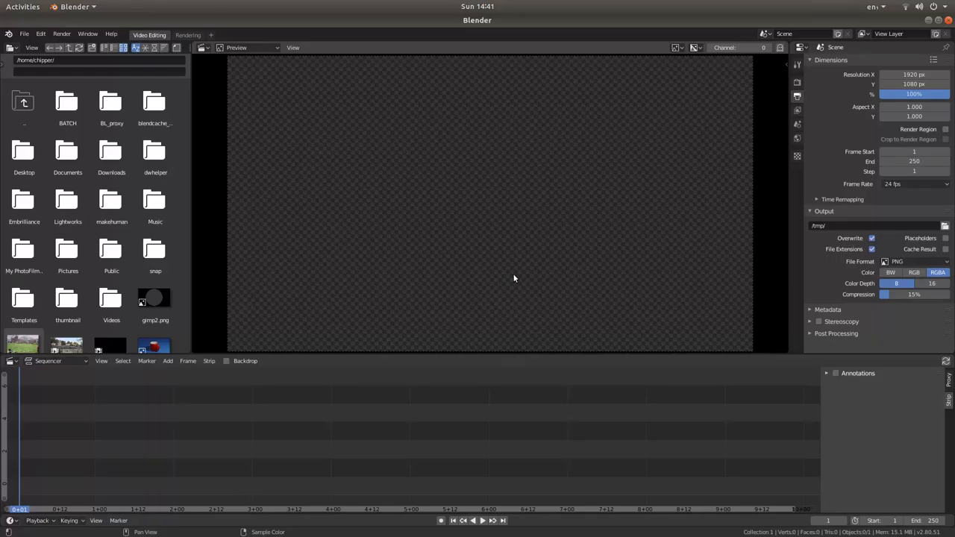
{"action": "mouse_move", "coordinate": [528, 272]}
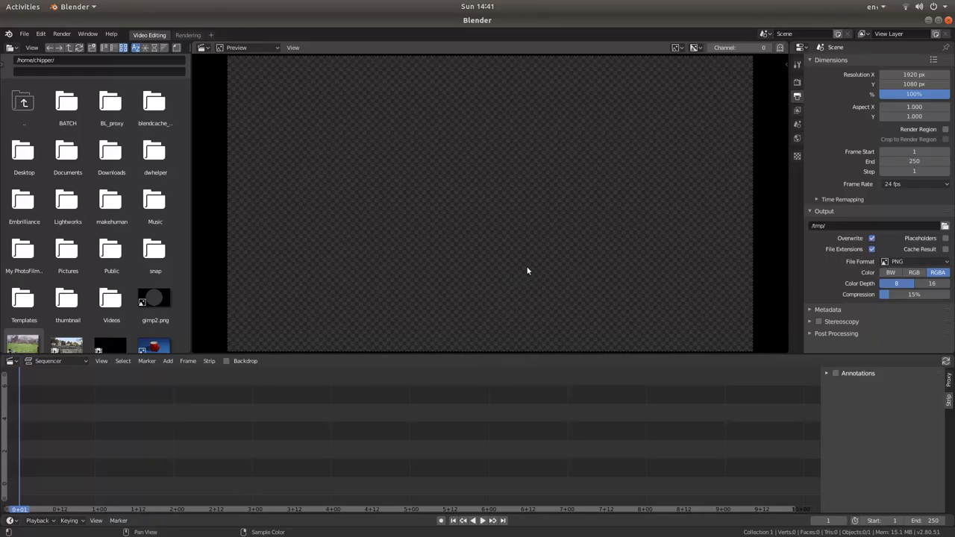
{"action": "mouse_move", "coordinate": [510, 272]}
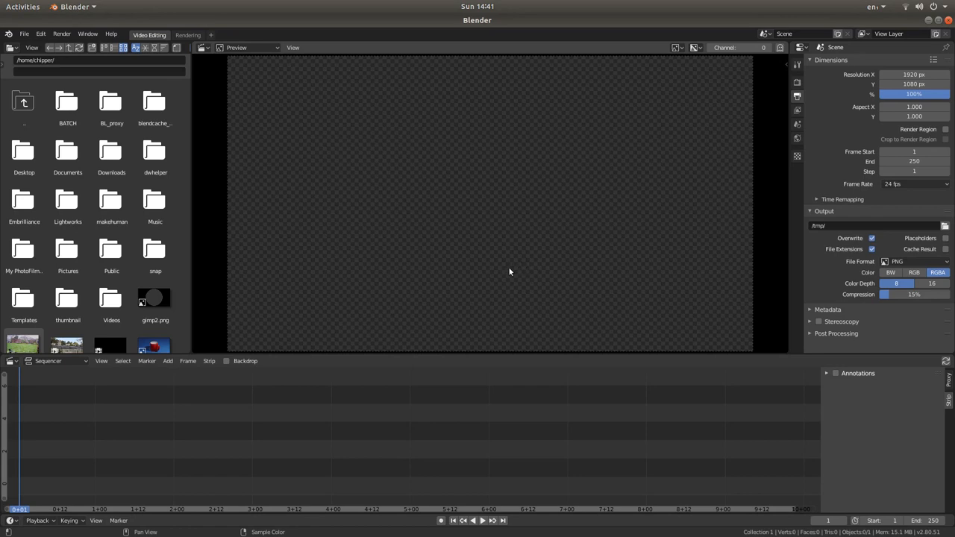
{"action": "mouse_move", "coordinate": [462, 115]}
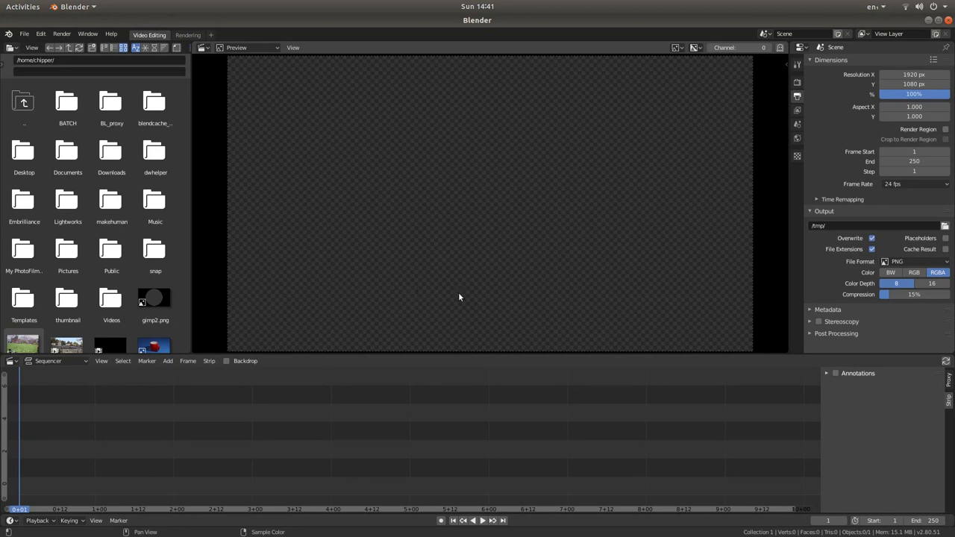
{"action": "mouse_move", "coordinate": [376, 152]}
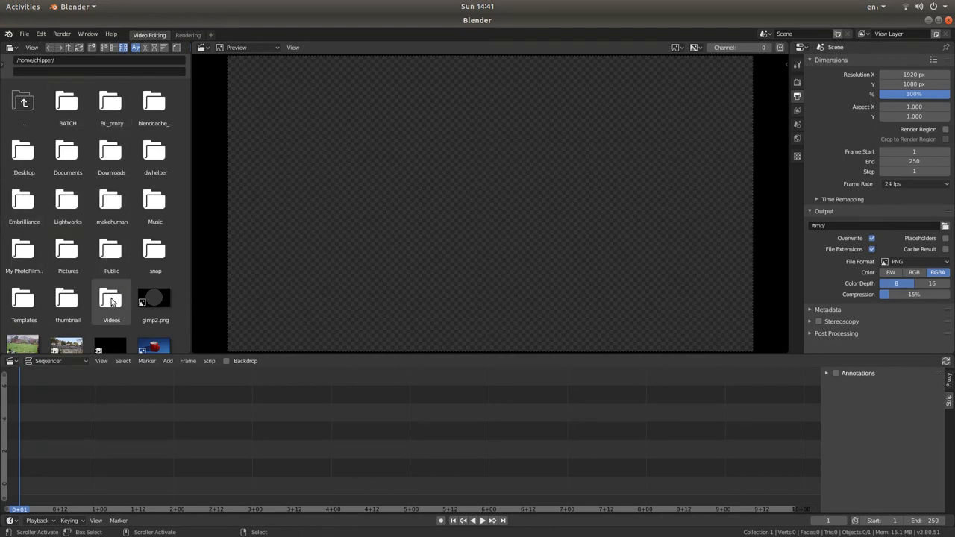
Place d1.mp4 from the Videos folder on the sequencer and erase its separate sound strip.
{"action": "double_click", "coordinate": [111, 298]}
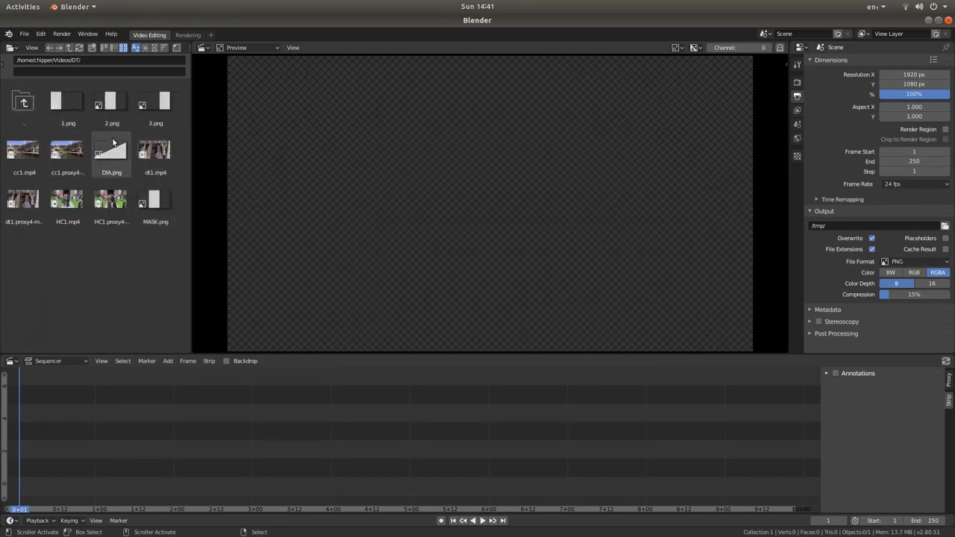
{"action": "mouse_move", "coordinate": [155, 150]}
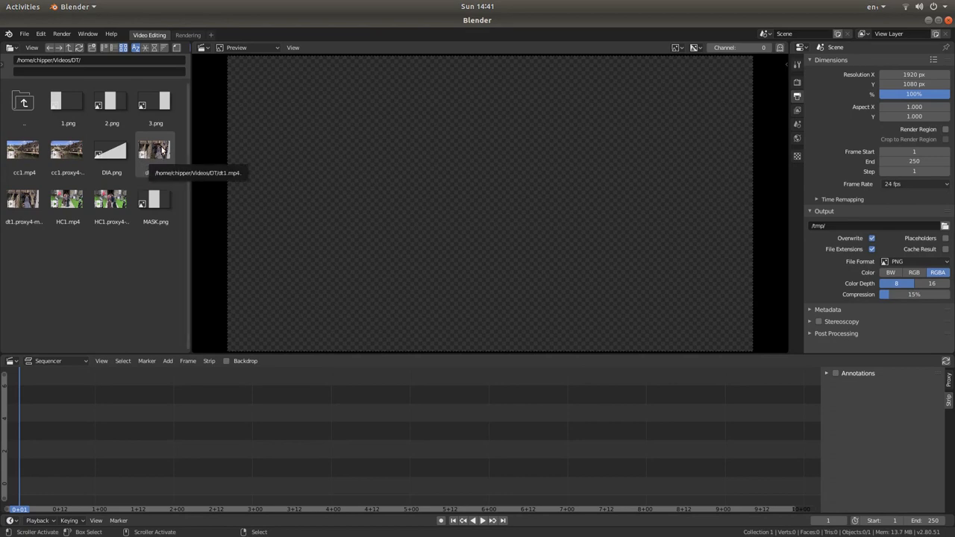
{"action": "mouse_move", "coordinate": [39, 456]}
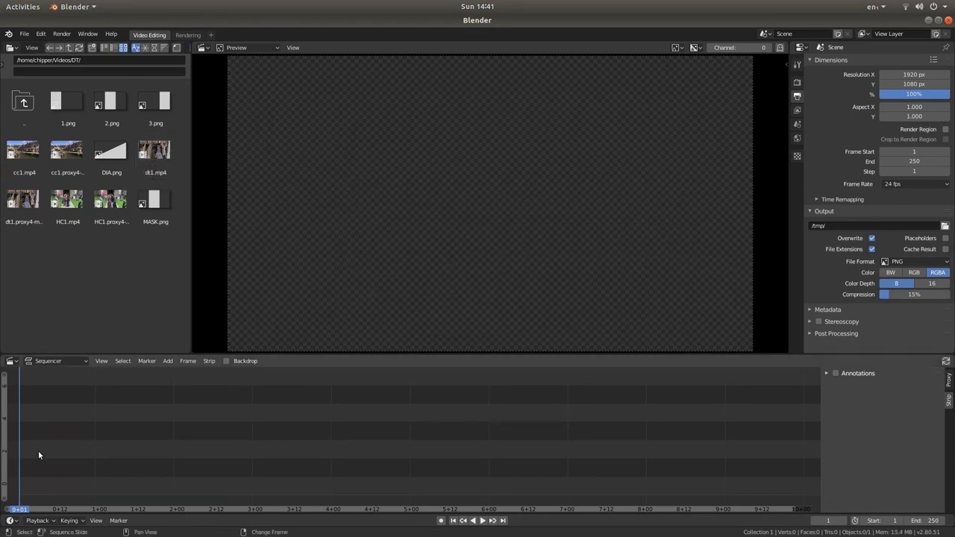
{"action": "mouse_move", "coordinate": [248, 484]}
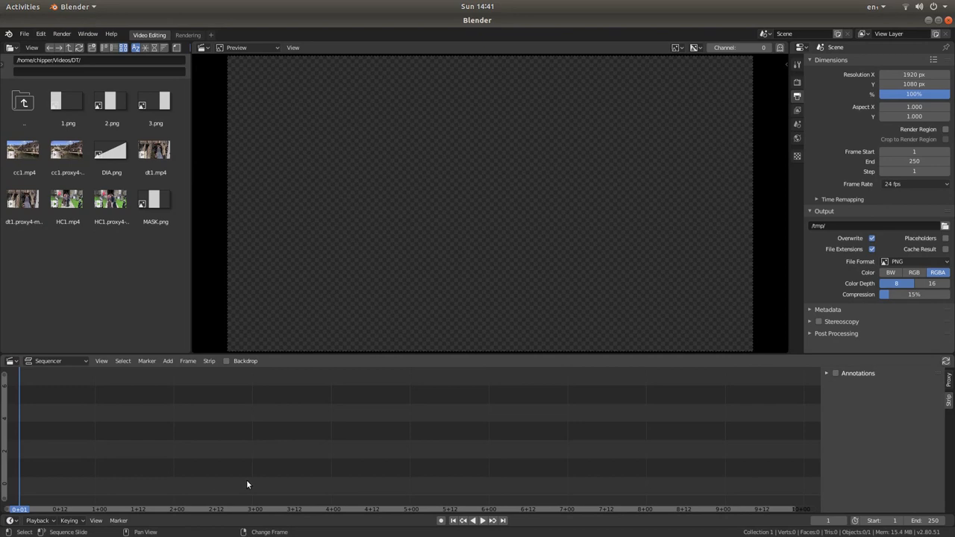
{"action": "mouse_move", "coordinate": [124, 490]}
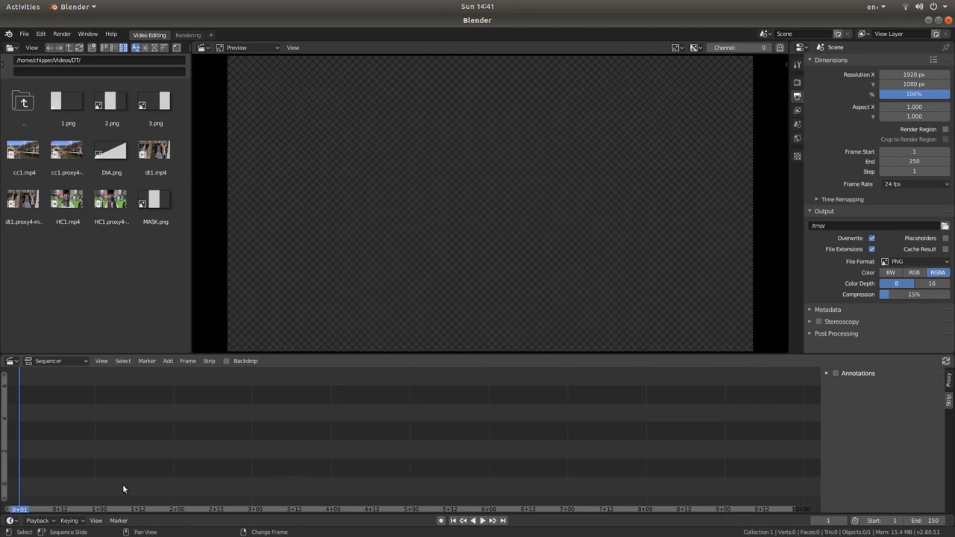
{"action": "mouse_move", "coordinate": [156, 149]}
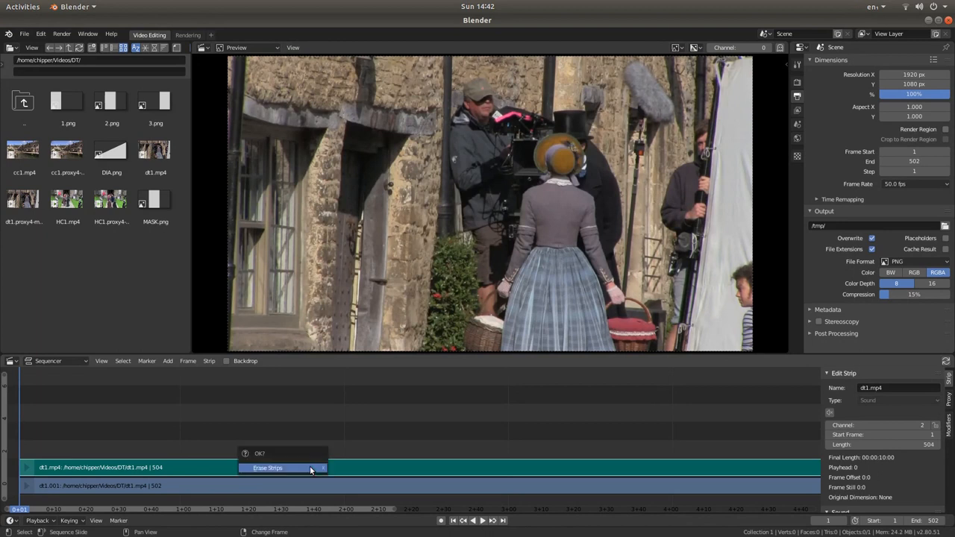
{"action": "left_click", "coordinate": [268, 469]}
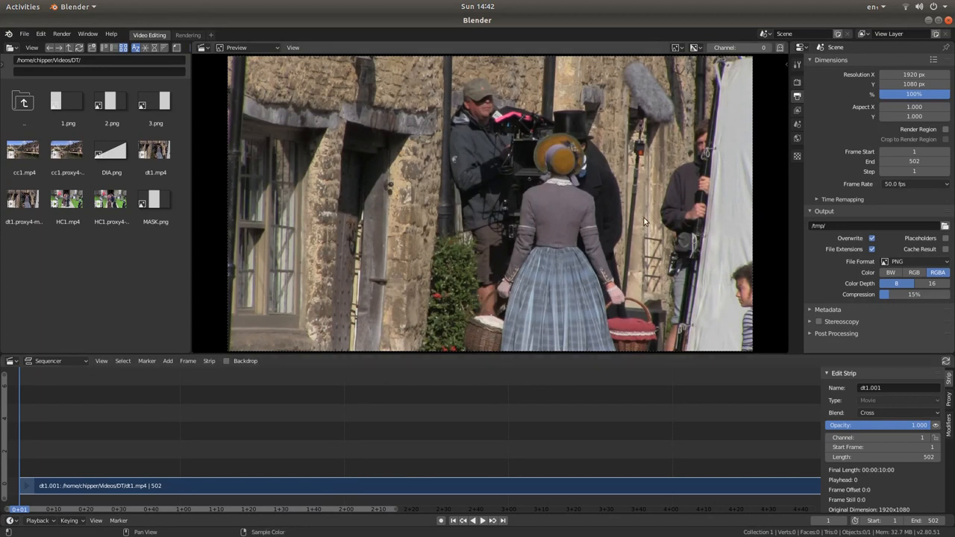
{"action": "mouse_move", "coordinate": [483, 96]}
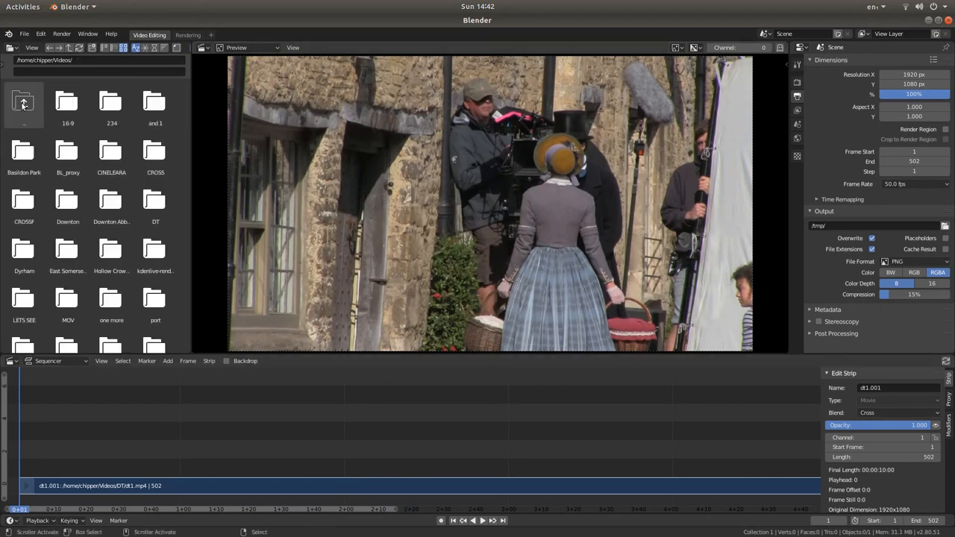
Place ROUND.png from the Desktop above the clip and set its strip Length to 502.
{"action": "left_click", "coordinate": [24, 102]}
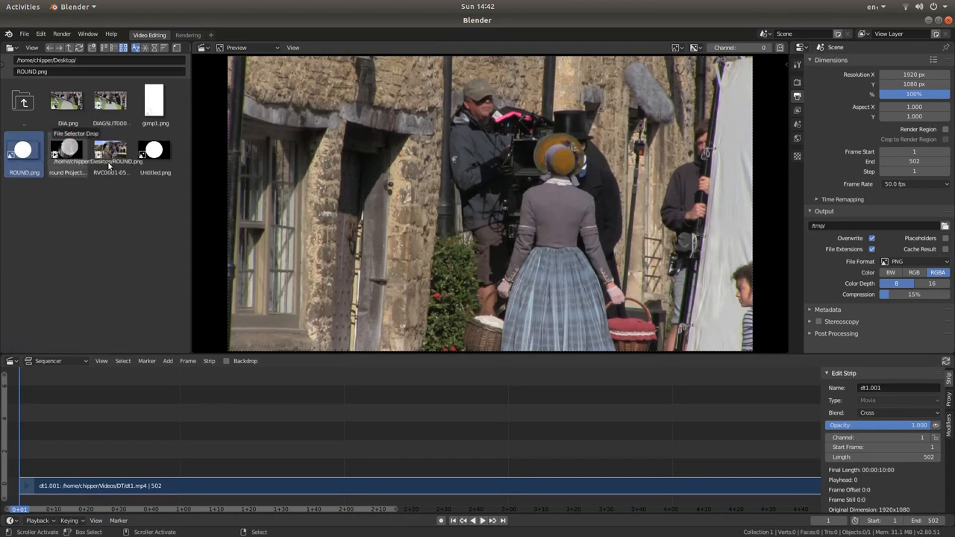
{"action": "left_click_drag", "start_coordinate": [24, 149], "coordinate": [61, 468]}
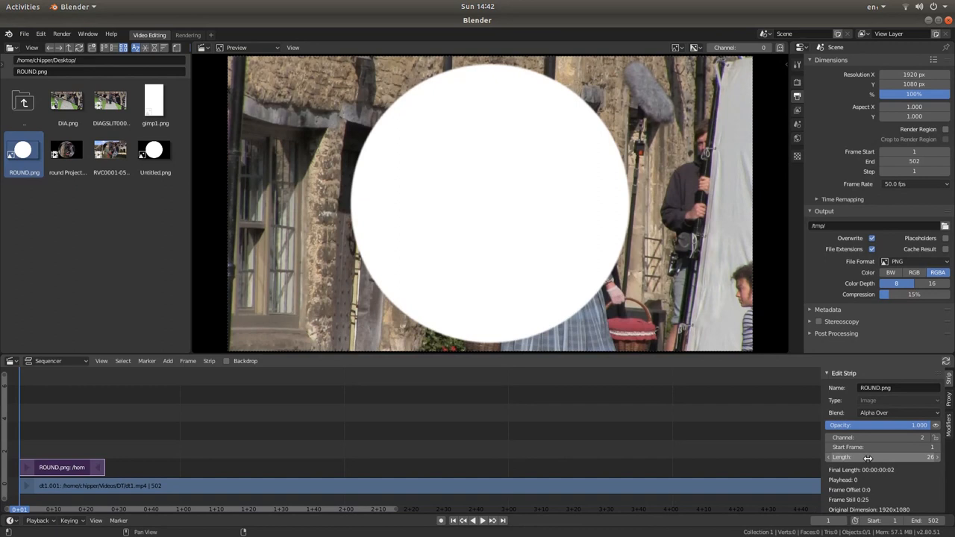
{"action": "left_click", "coordinate": [881, 457]}
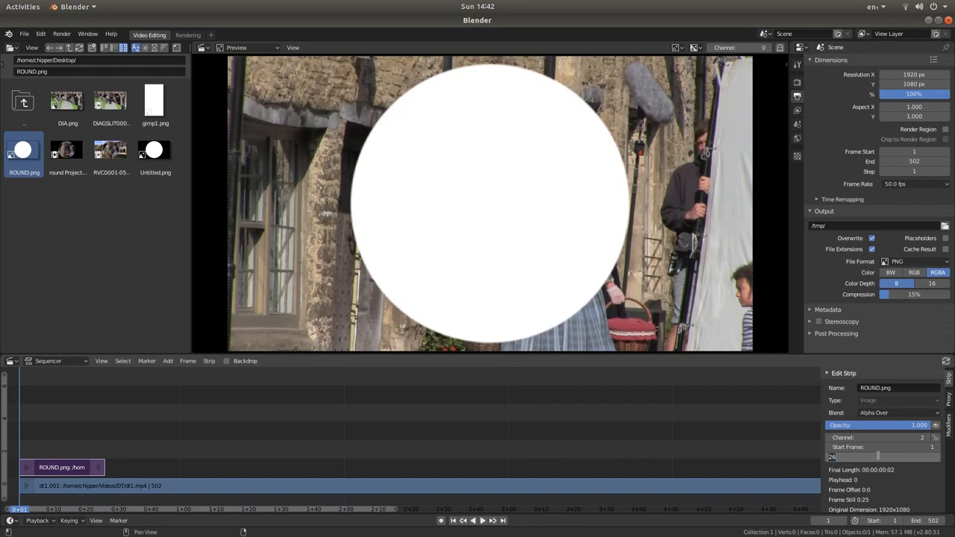
{"action": "type", "text": "50"}
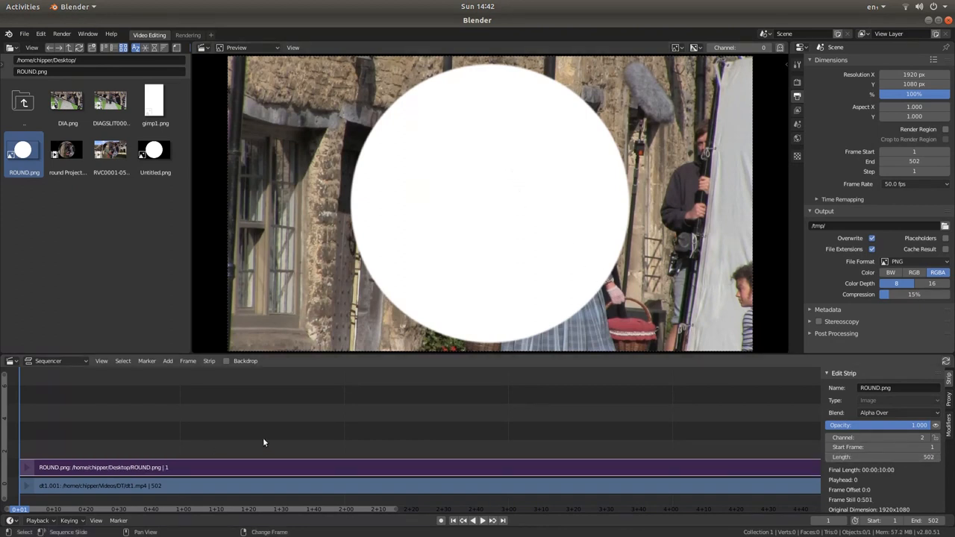
{"action": "mouse_move", "coordinate": [355, 472]}
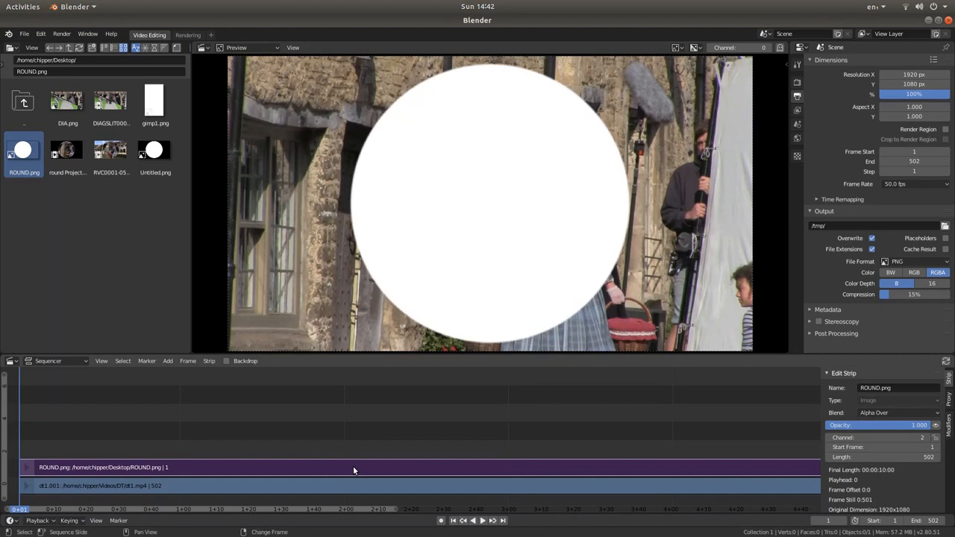
{"action": "mouse_move", "coordinate": [854, 411]}
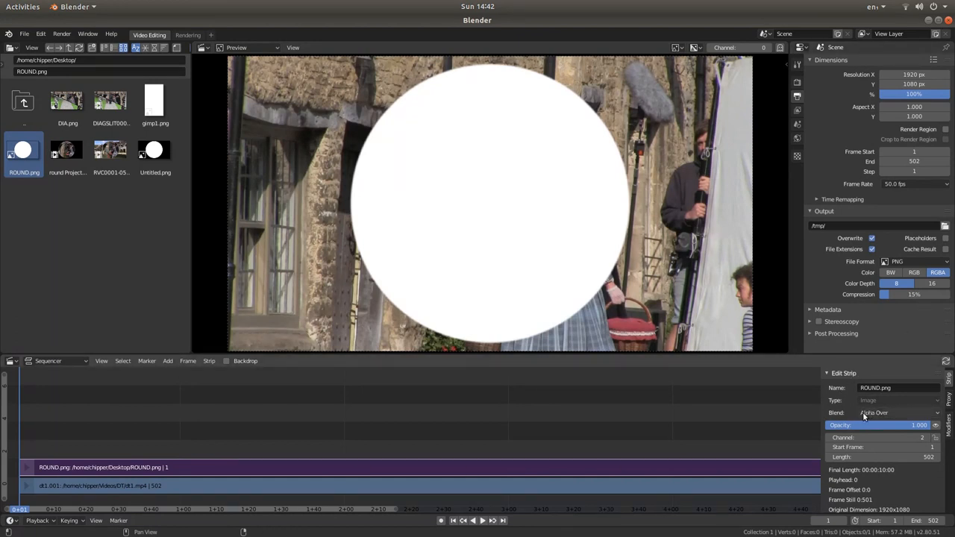
Set the circle strip's Blend mode to Multiply so footage shows only inside it.
{"action": "left_click", "coordinate": [896, 412]}
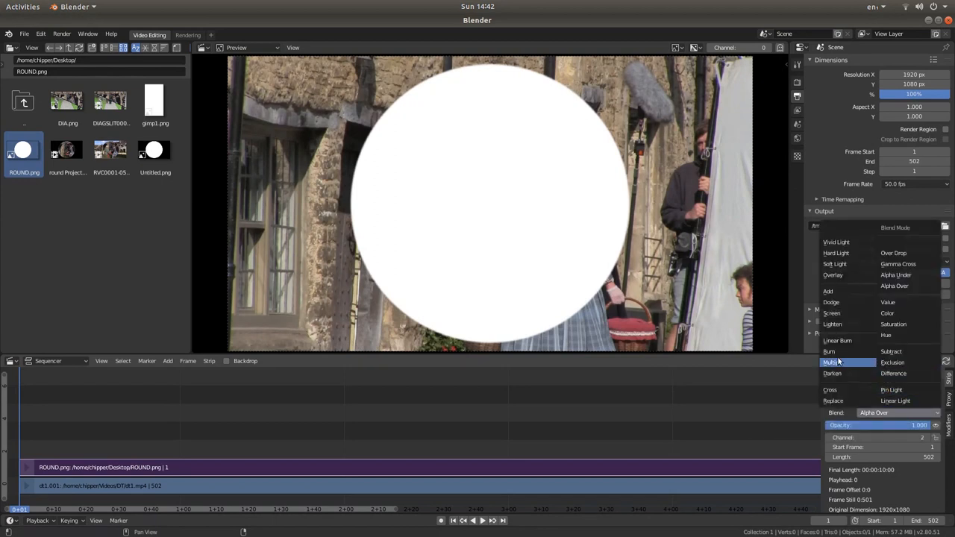
{"action": "left_click", "coordinate": [833, 362]}
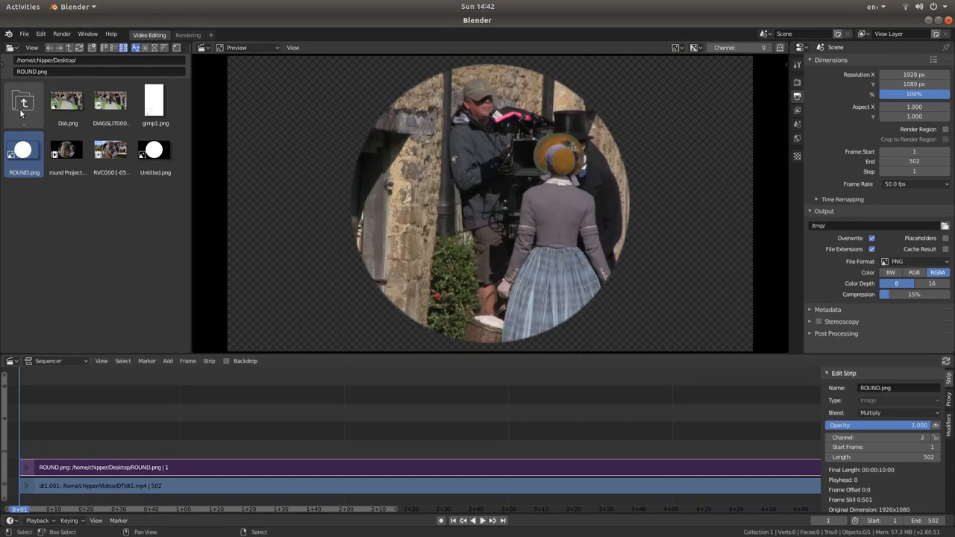
Add the cc1 village clip atop the circle strip, drop its sound strip, and set Blend to Alpha Under.
{"action": "left_click", "coordinate": [24, 103]}
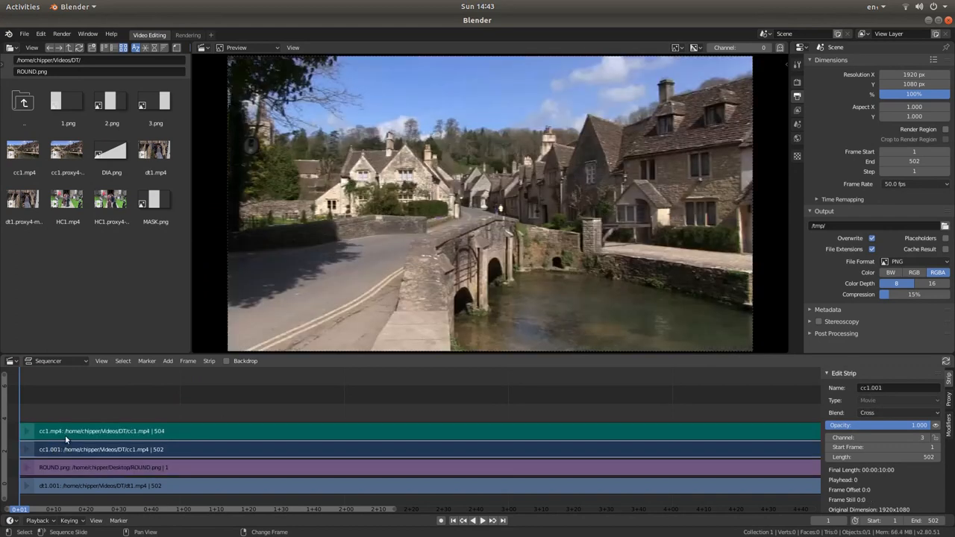
{"action": "left_click", "coordinate": [101, 430]}
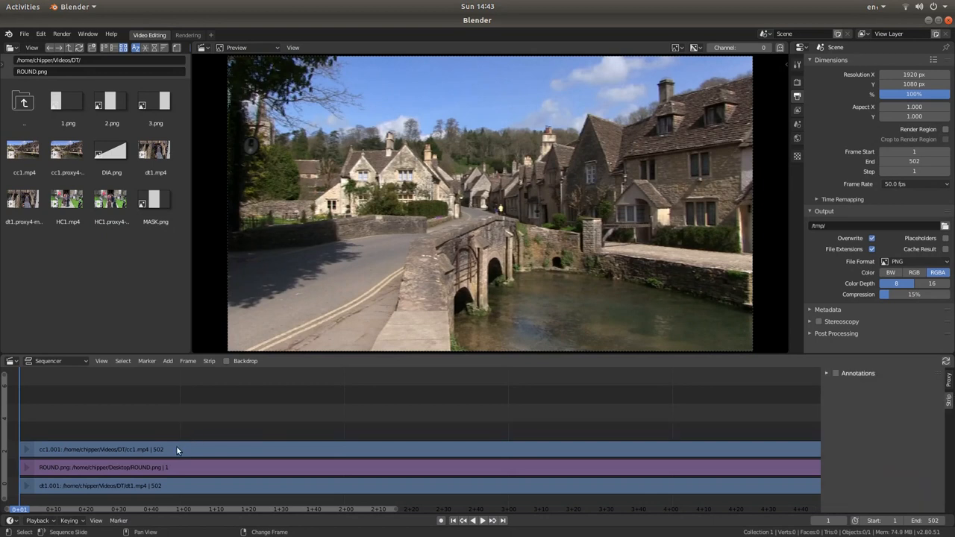
{"action": "mouse_move", "coordinate": [200, 451]}
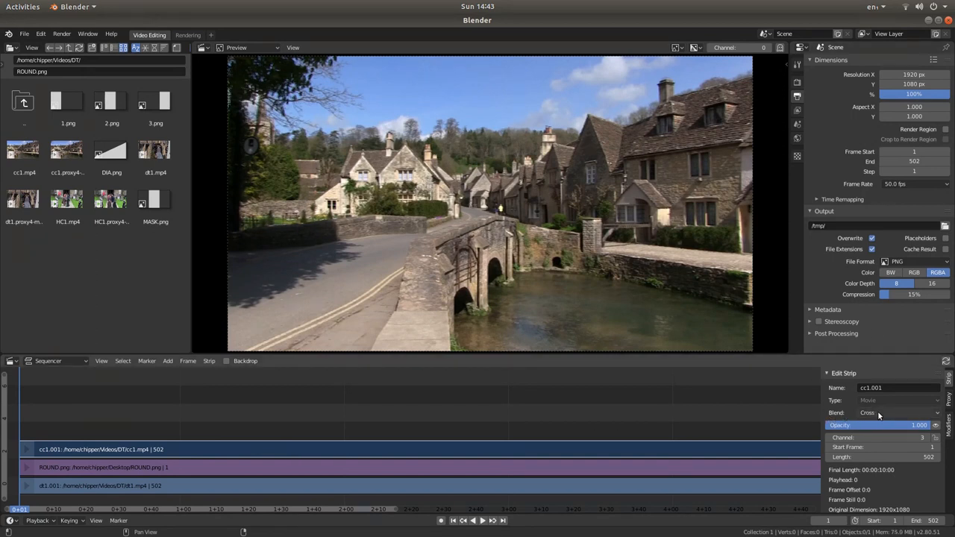
{"action": "left_click", "coordinate": [884, 412]}
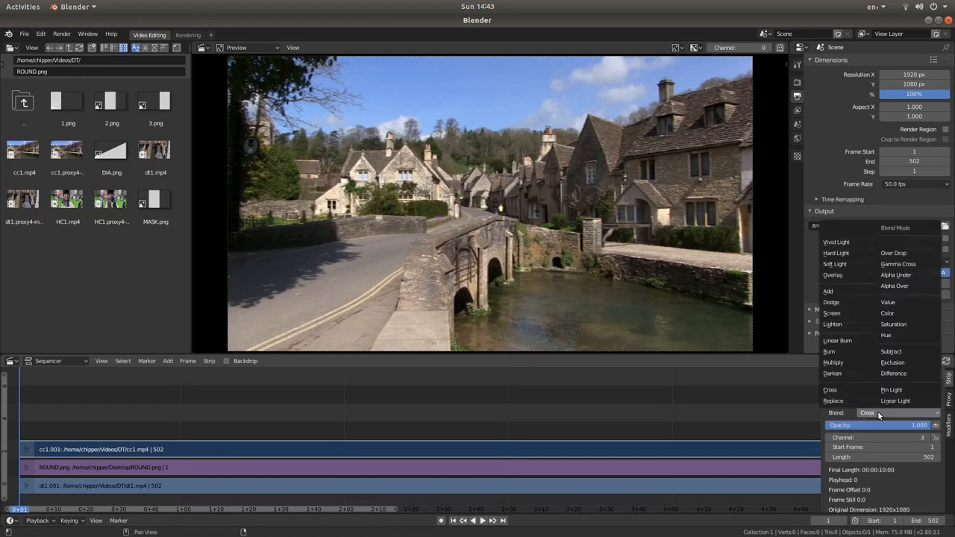
{"action": "mouse_move", "coordinate": [878, 409]}
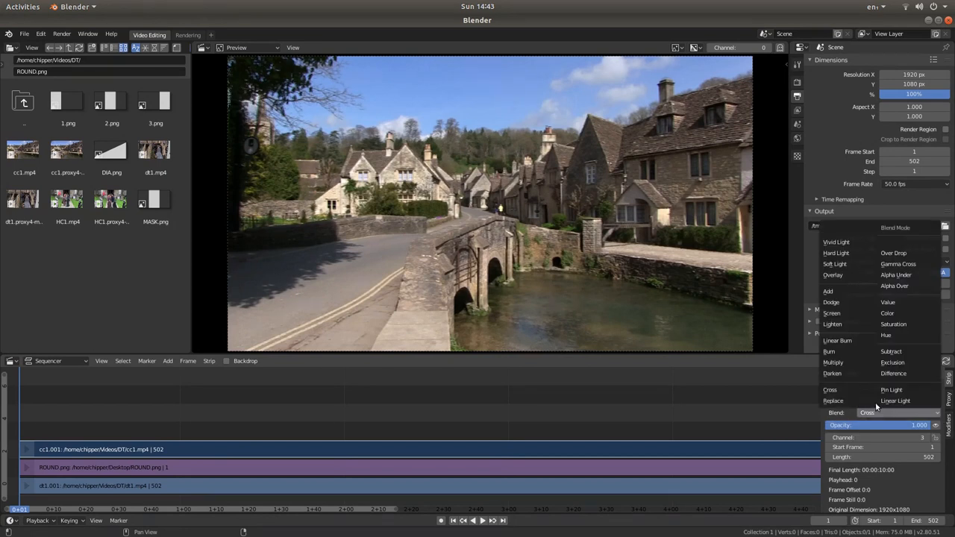
{"action": "mouse_move", "coordinate": [896, 275]}
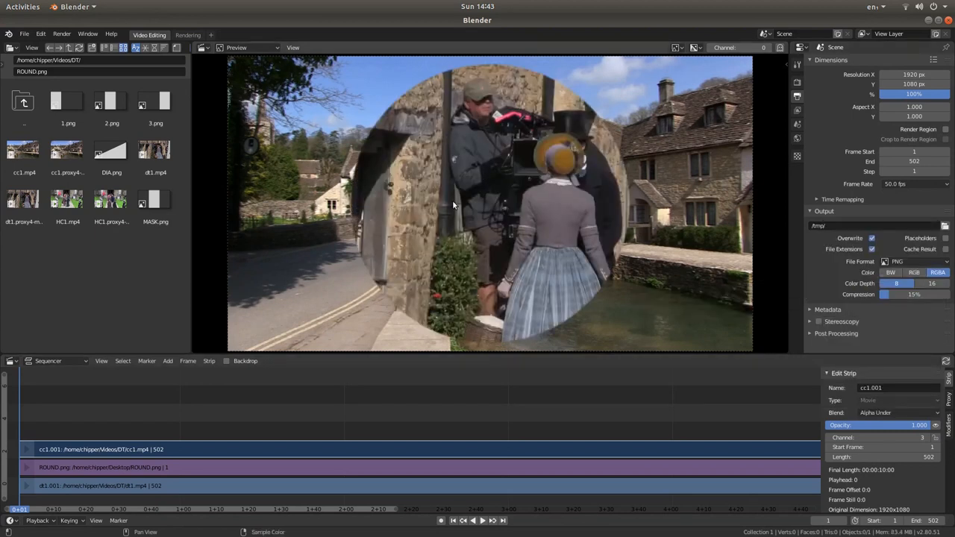
{"action": "mouse_move", "coordinate": [575, 457]}
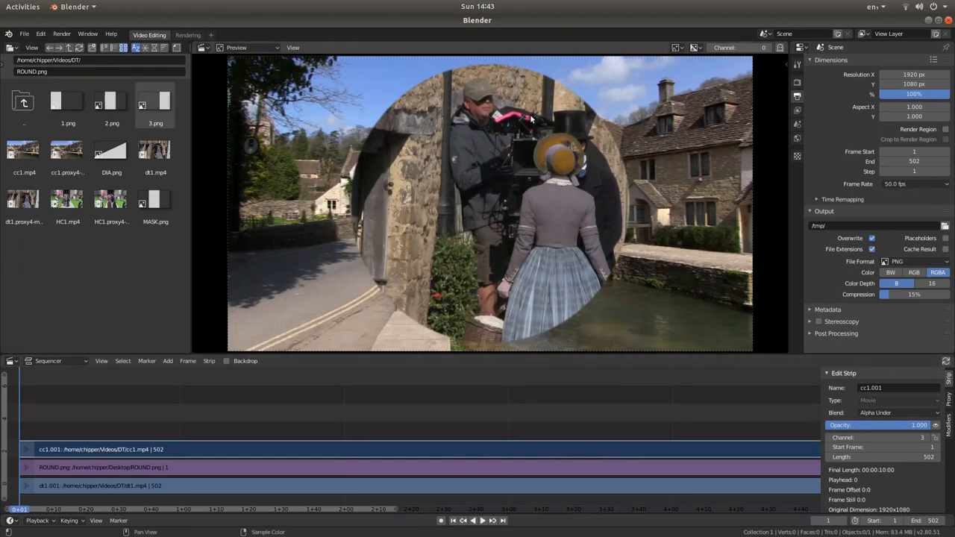
{"action": "mouse_move", "coordinate": [498, 77]}
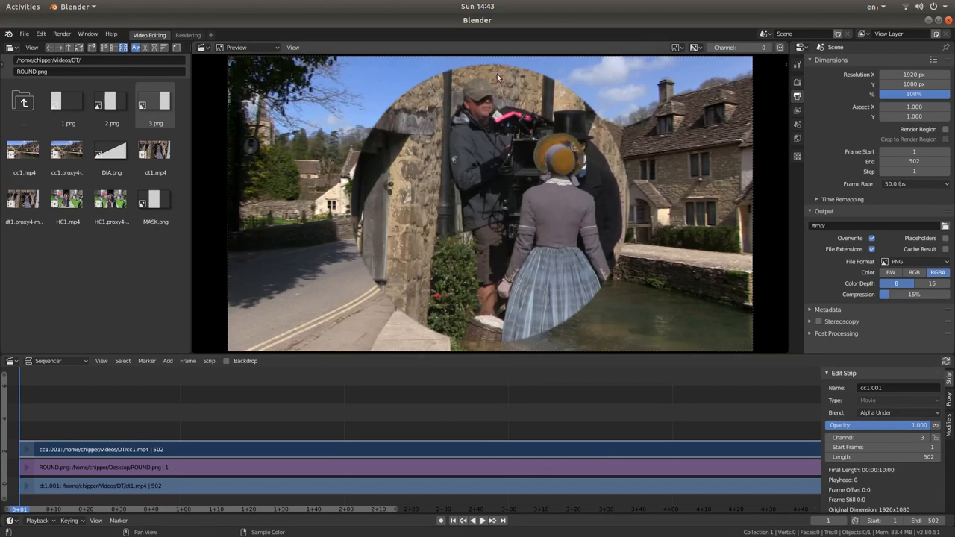
{"action": "mouse_move", "coordinate": [455, 130]}
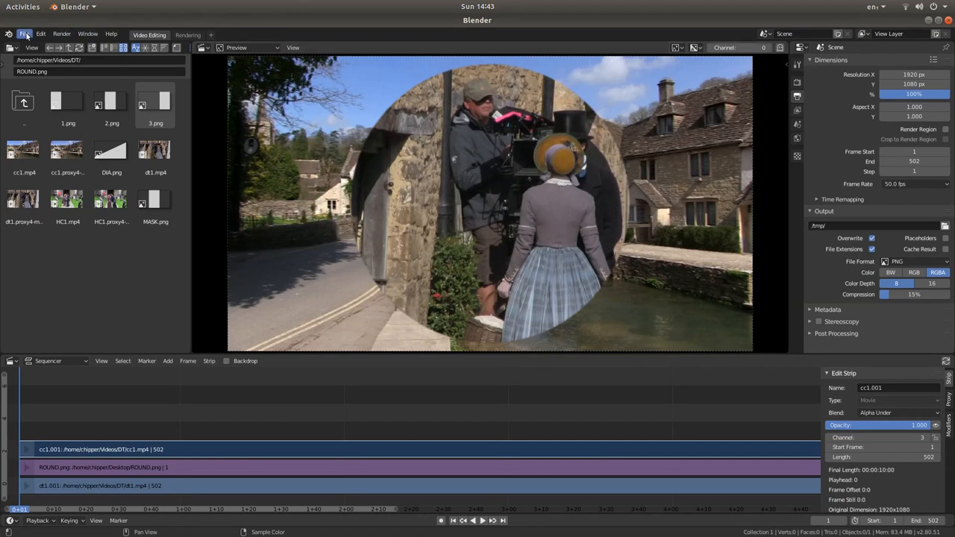
Start a new General project, delete the default cube, and switch toward top orthographic view.
{"action": "left_click", "coordinate": [24, 33]}
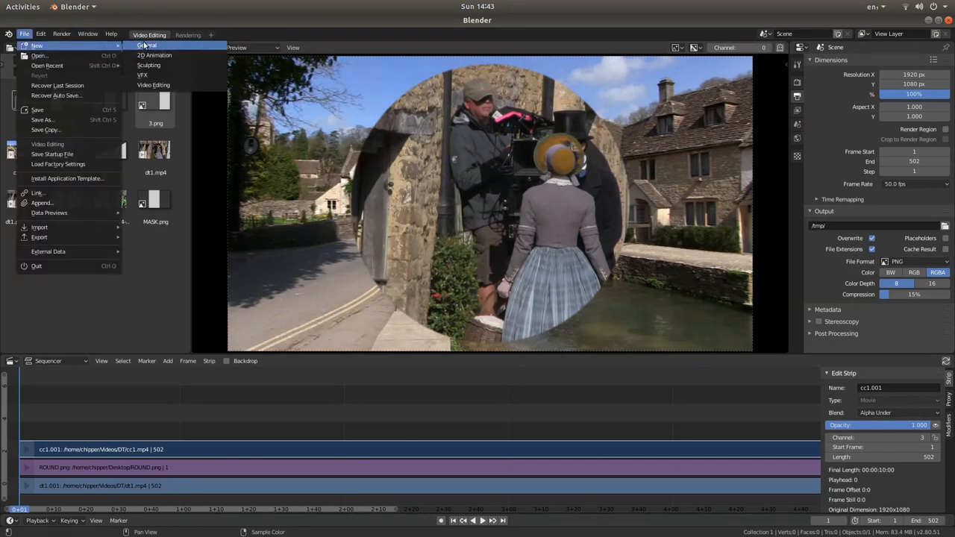
{"action": "left_click", "coordinate": [146, 45]}
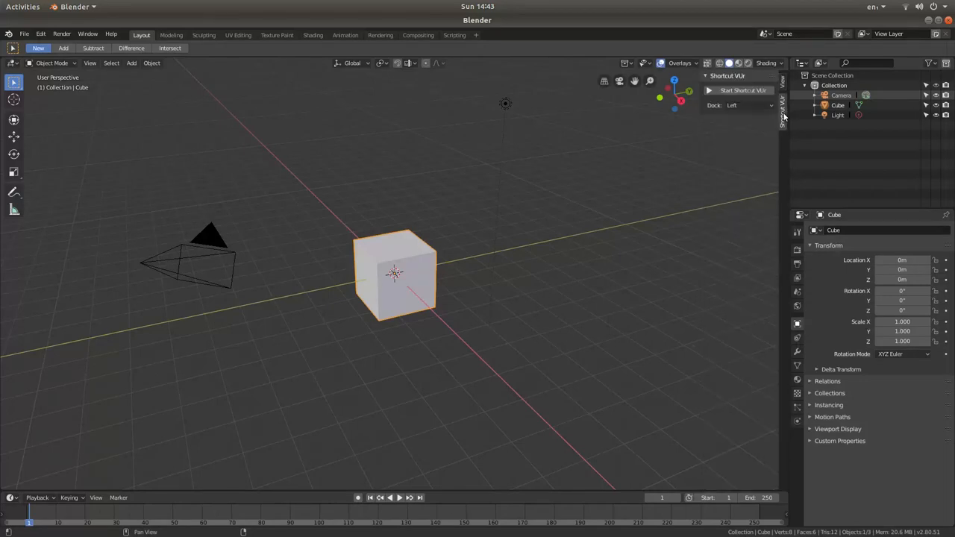
{"action": "left_click", "coordinate": [743, 91]}
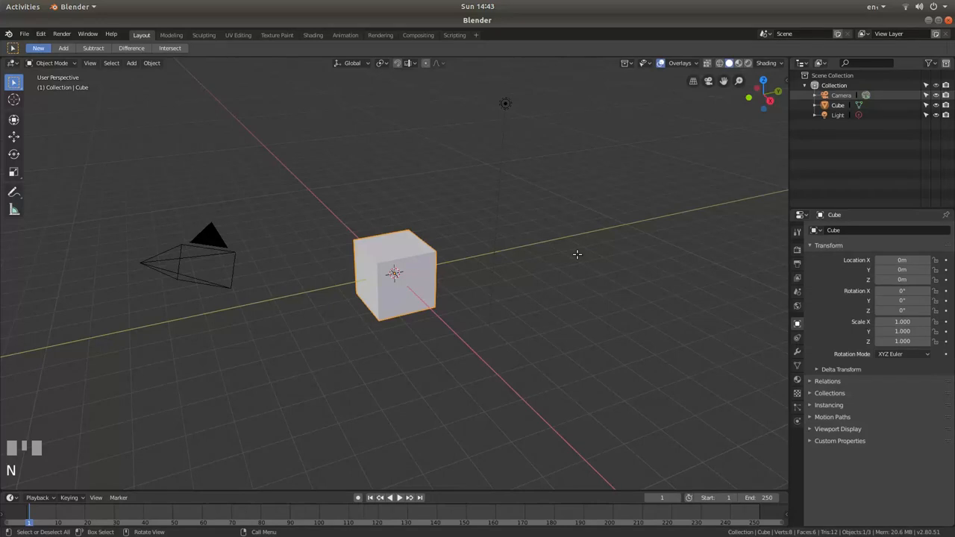
{"action": "mouse_move", "coordinate": [511, 227]}
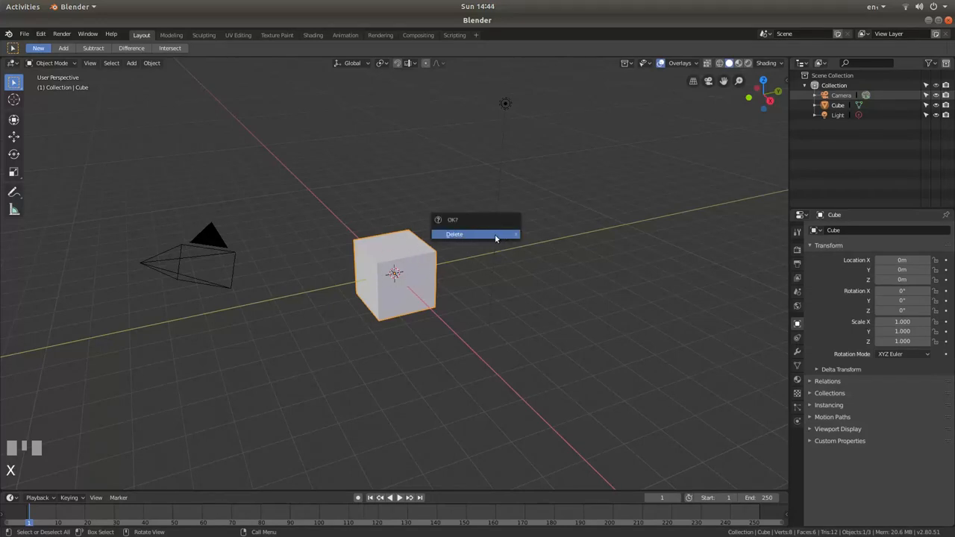
{"action": "left_click", "coordinate": [454, 233]}
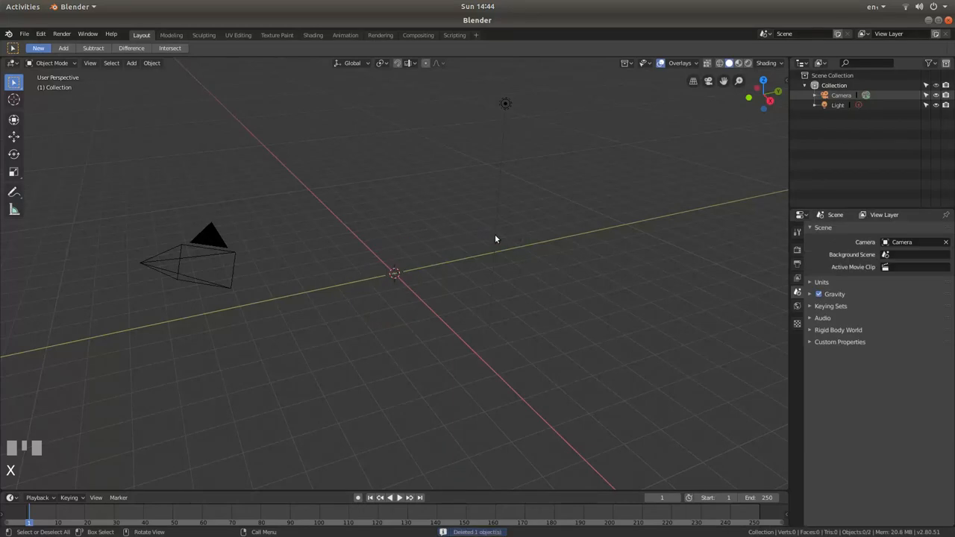
{"action": "mouse_move", "coordinate": [446, 244]}
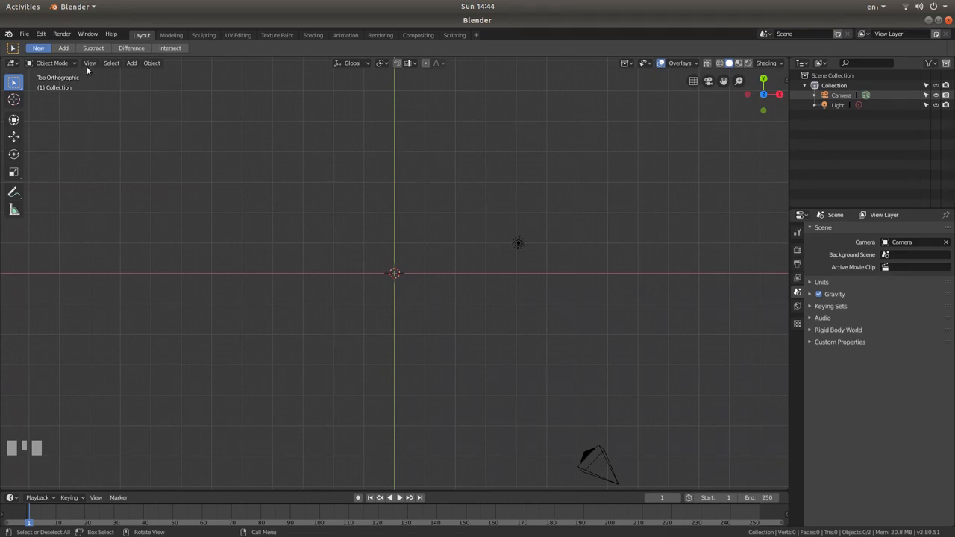
{"action": "left_click", "coordinate": [90, 63]}
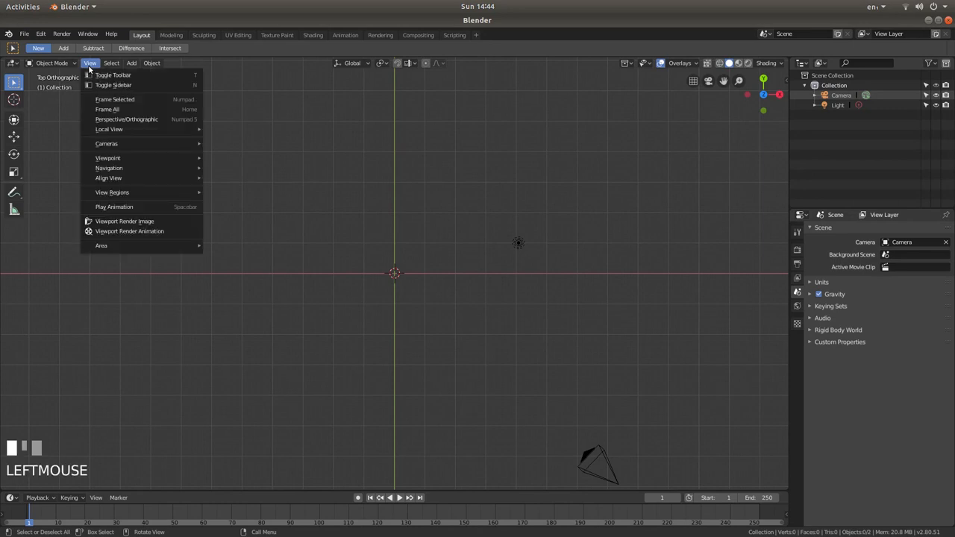
{"action": "mouse_move", "coordinate": [108, 177]}
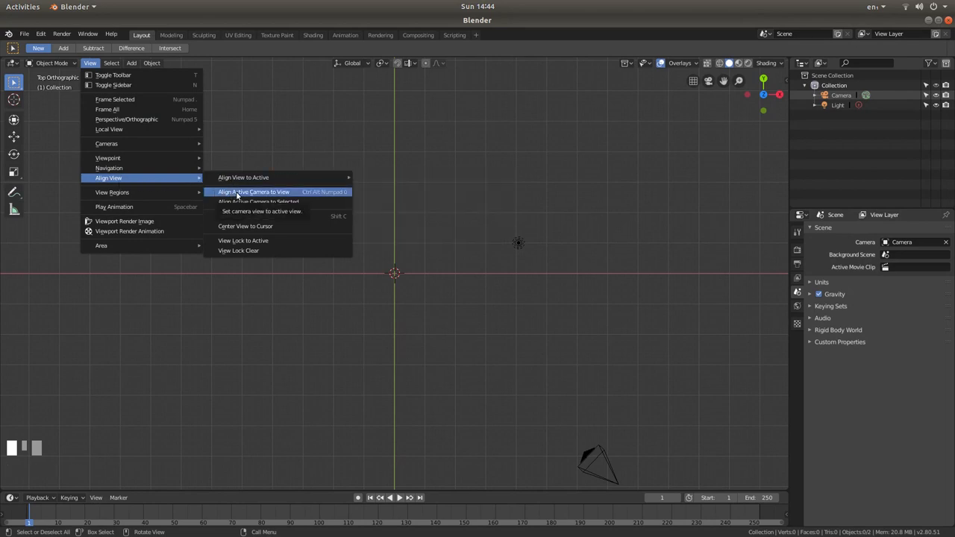
Align the active camera to the current top view.
{"action": "left_click", "coordinate": [254, 192]}
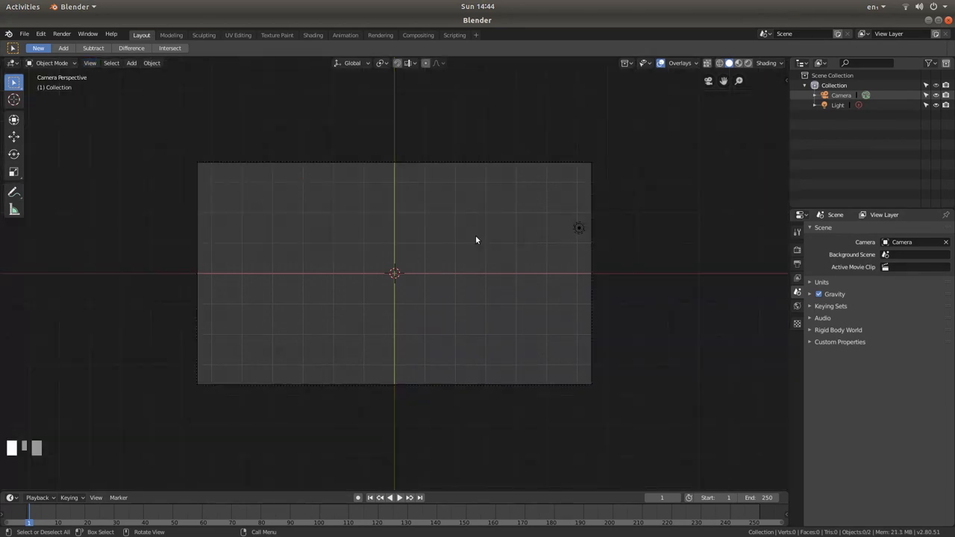
{"action": "mouse_move", "coordinate": [412, 291]}
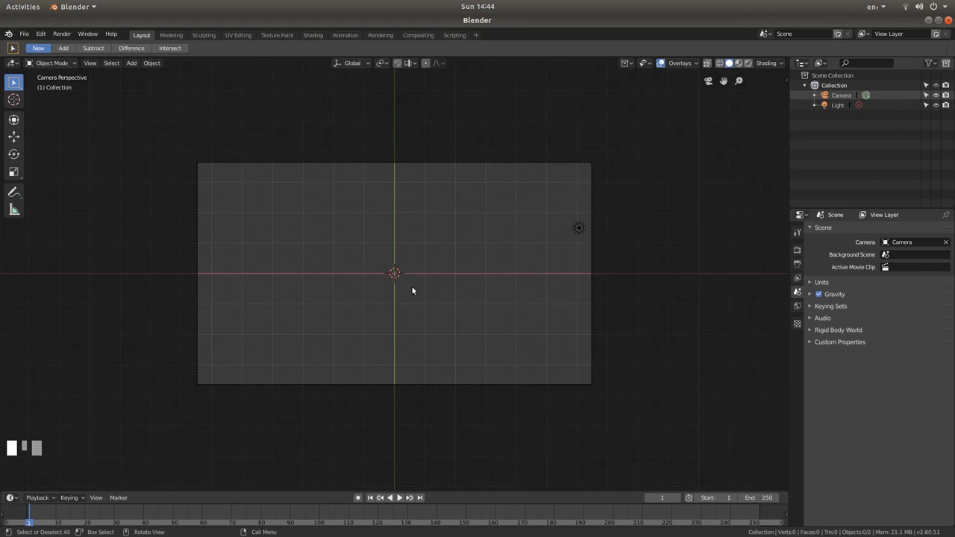
{"action": "mouse_move", "coordinate": [466, 265]}
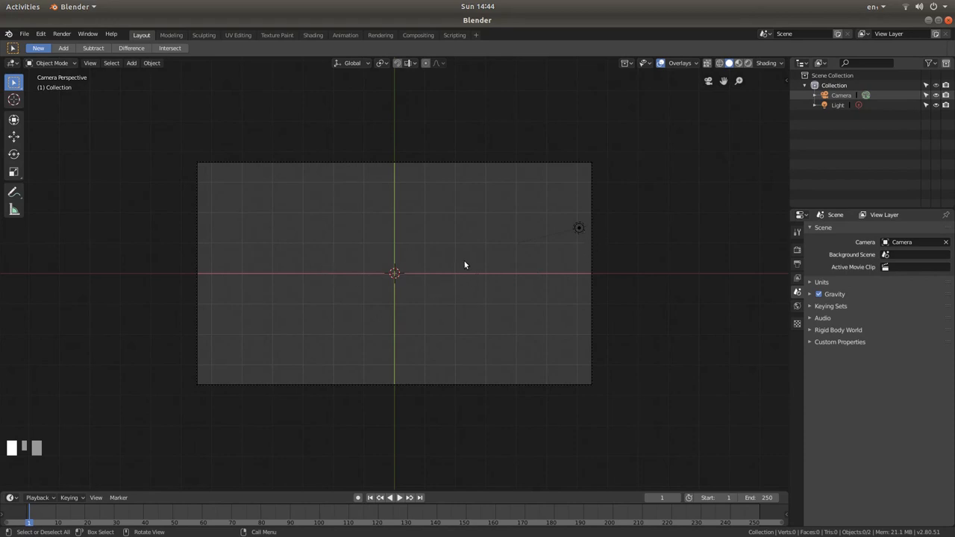
Add a circle mesh with 100 vertices and scale it to fill most of the camera frame.
{"action": "key", "text": "shift+a"}
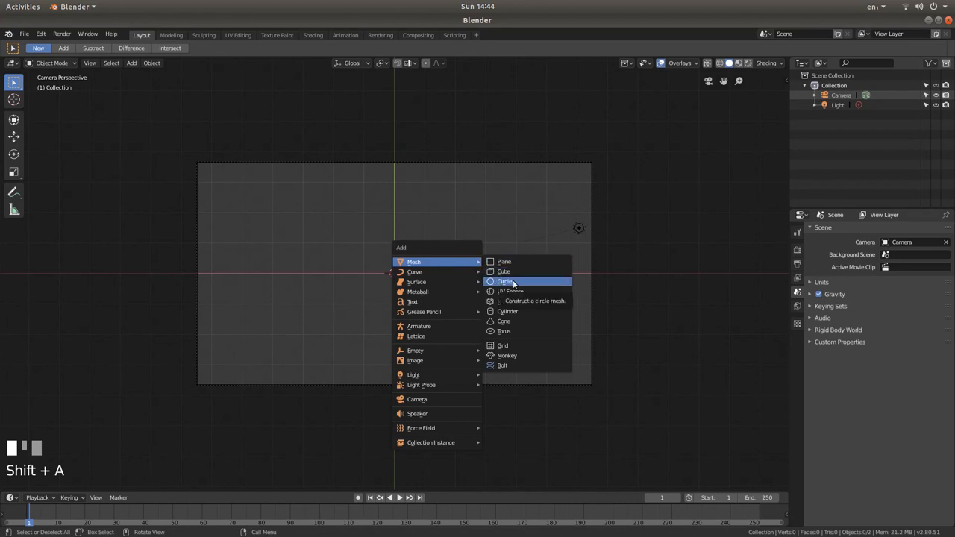
{"action": "left_click", "coordinate": [505, 281]}
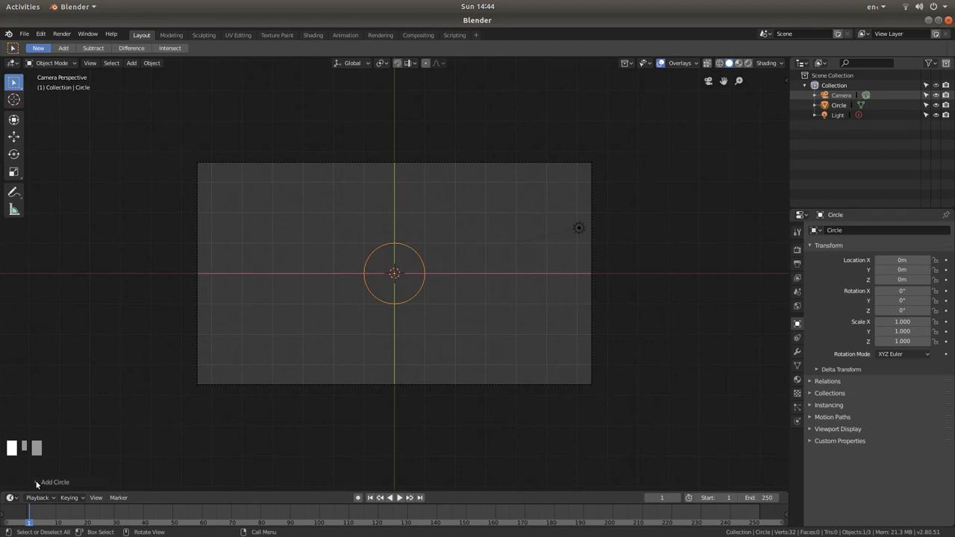
{"action": "left_click", "coordinate": [53, 482]}
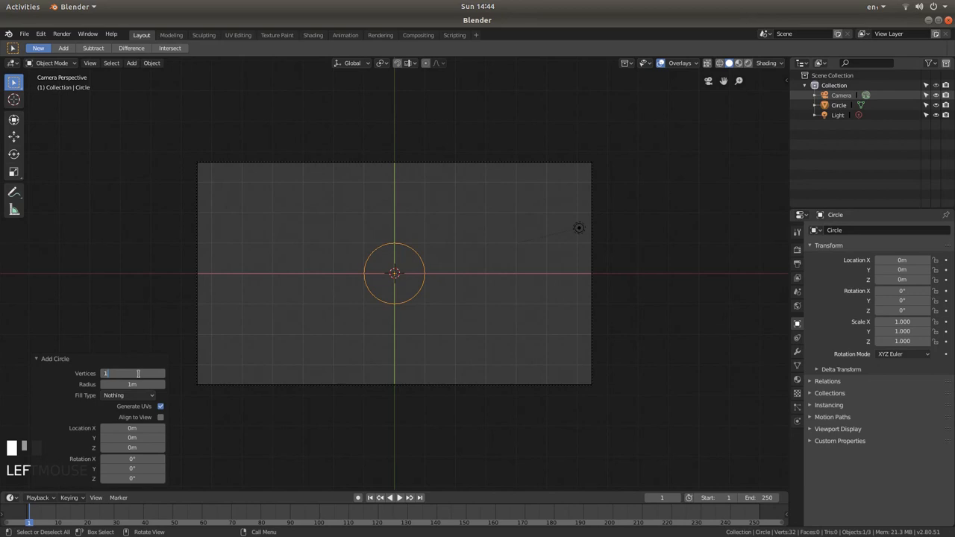
{"action": "type", "text": "100"}
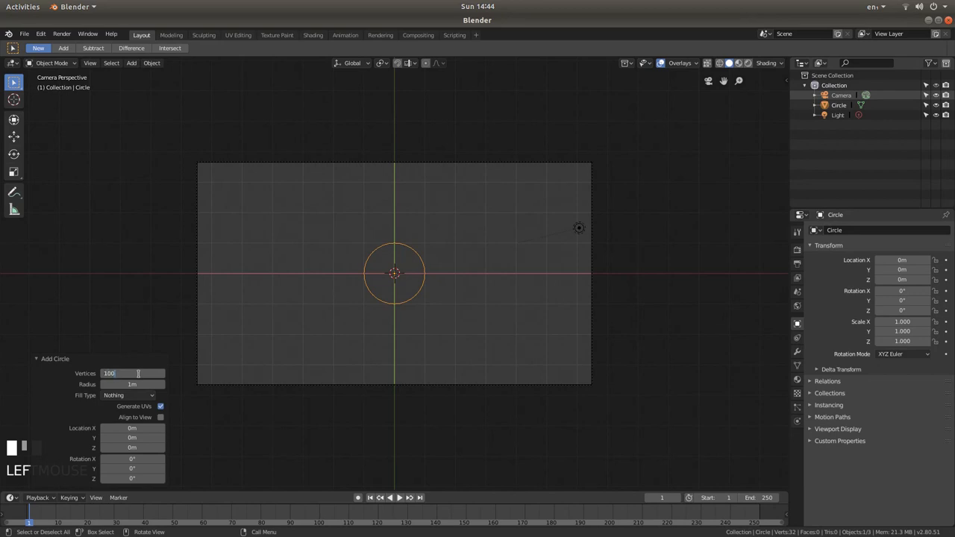
{"action": "left_click", "coordinate": [35, 358]}
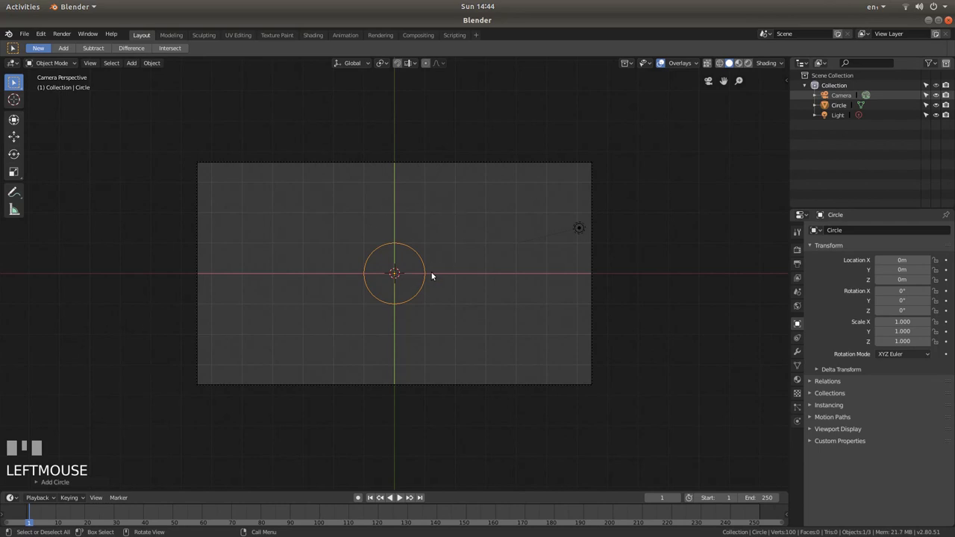
{"action": "key", "text": "s"}
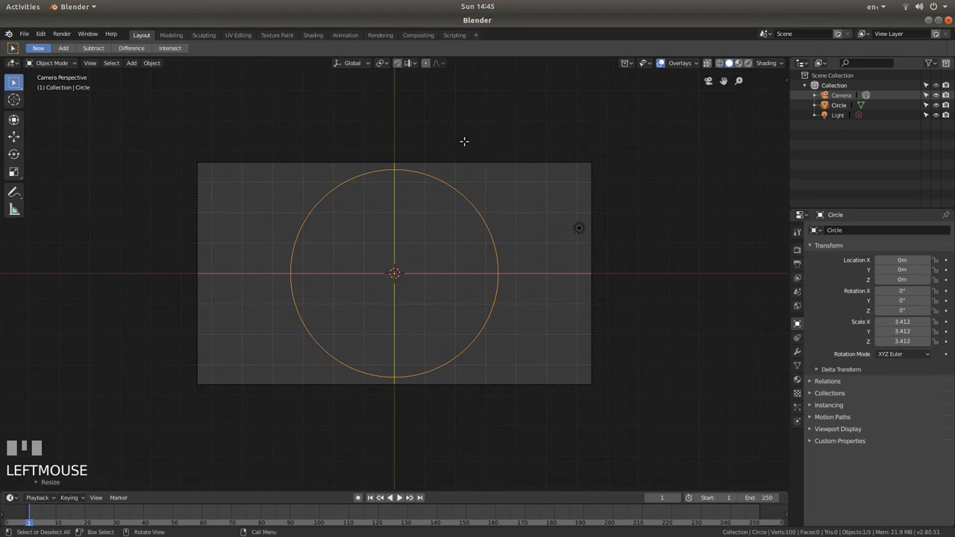
Fill the circle outline with a face in Edit Mode, making it a solid disc.
{"action": "key", "text": "Tab"}
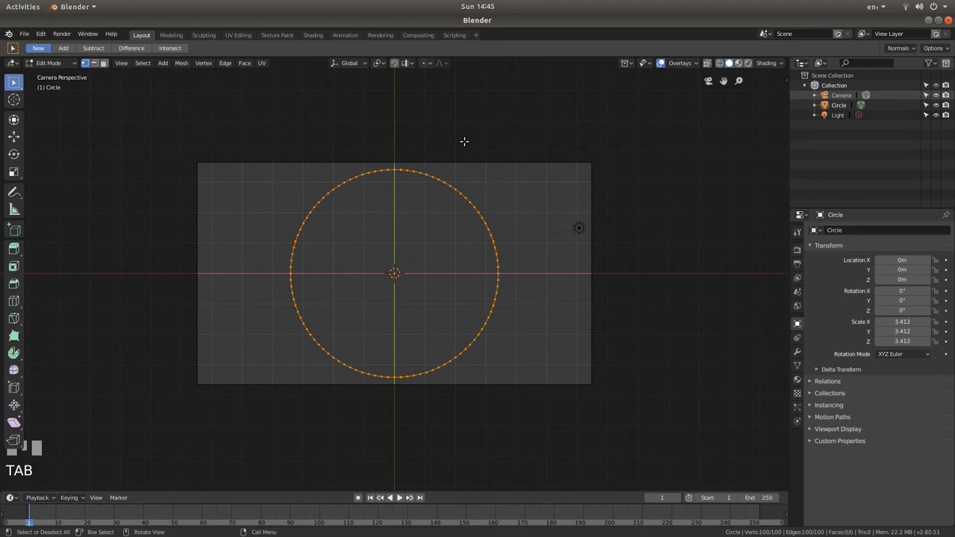
{"action": "key", "text": "f"}
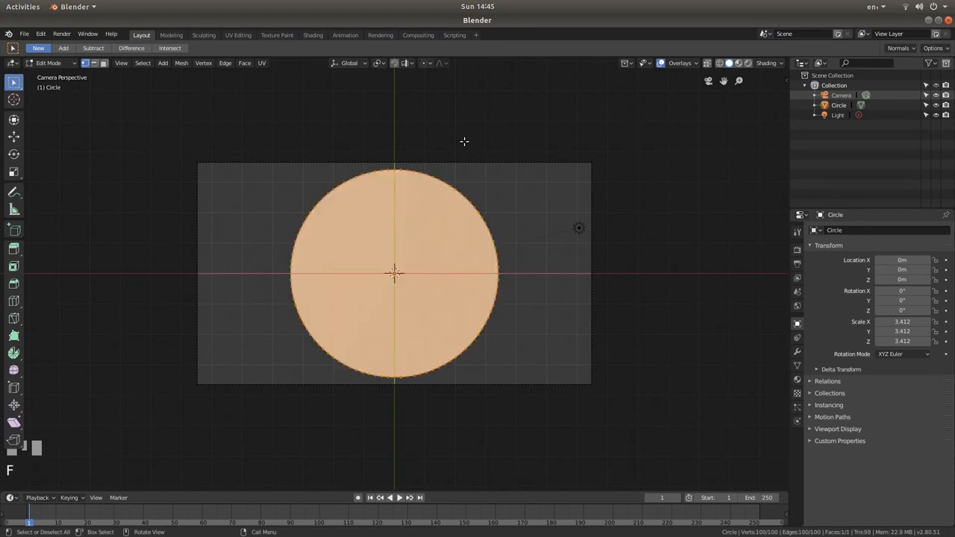
{"action": "key", "text": "Tab"}
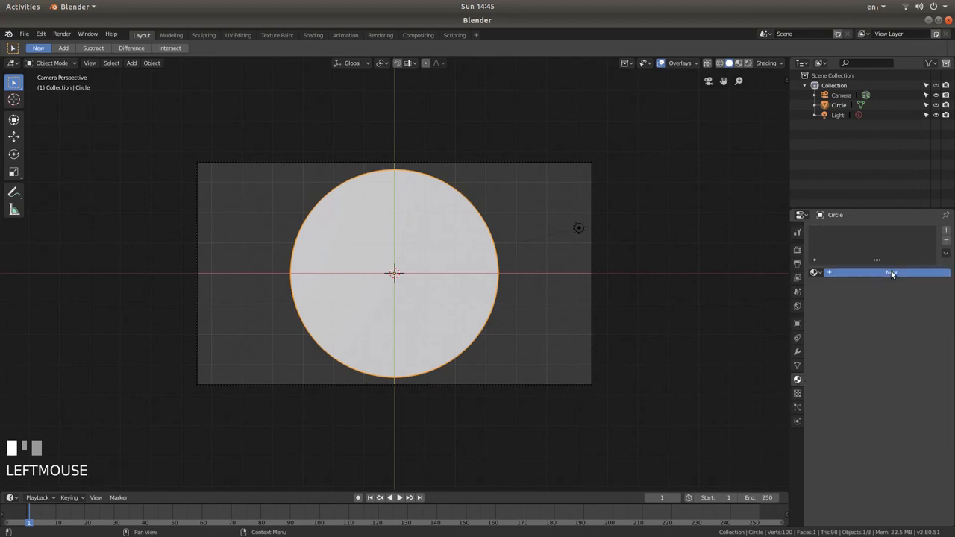
Create a new material for the disc using an Emission surface shader with white colour.
{"action": "left_click", "coordinate": [888, 272]}
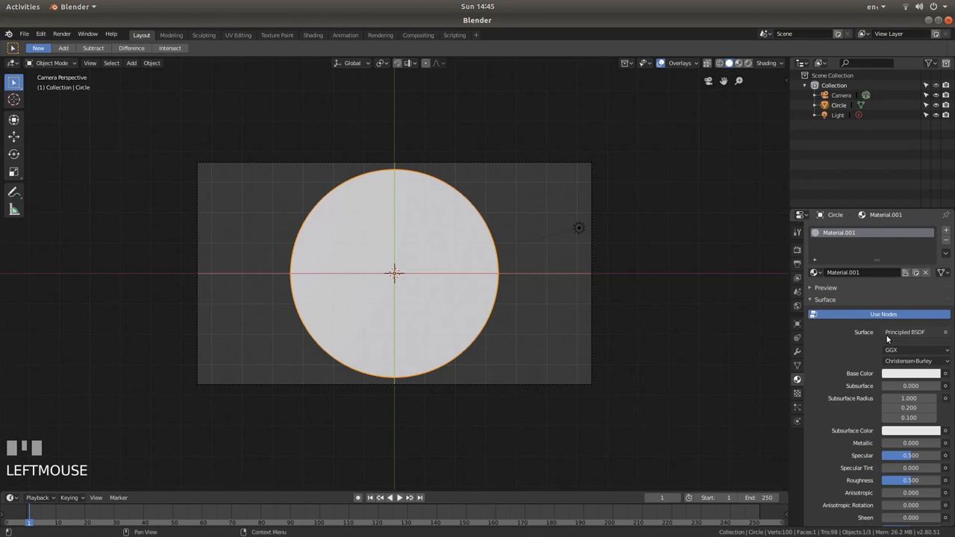
{"action": "mouse_move", "coordinate": [884, 337]}
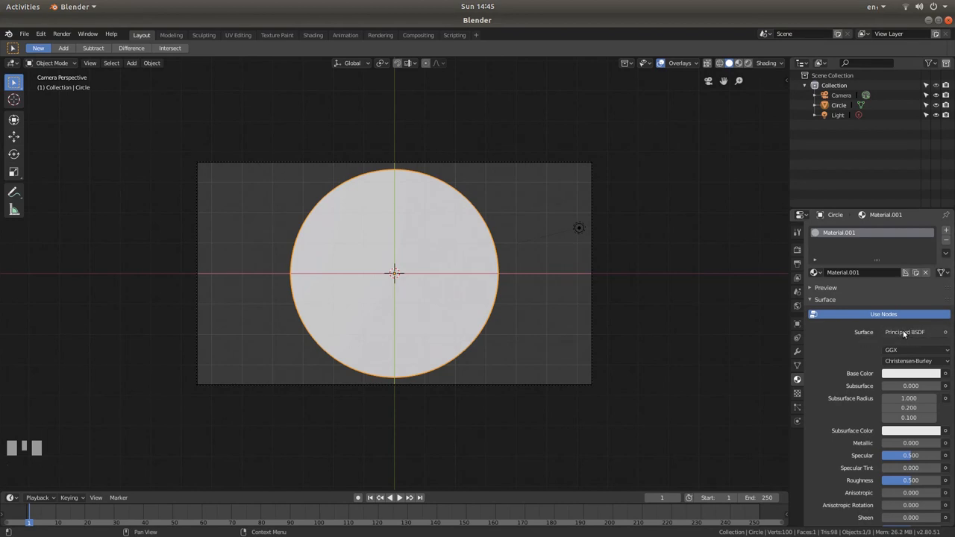
{"action": "left_click", "coordinate": [904, 331]}
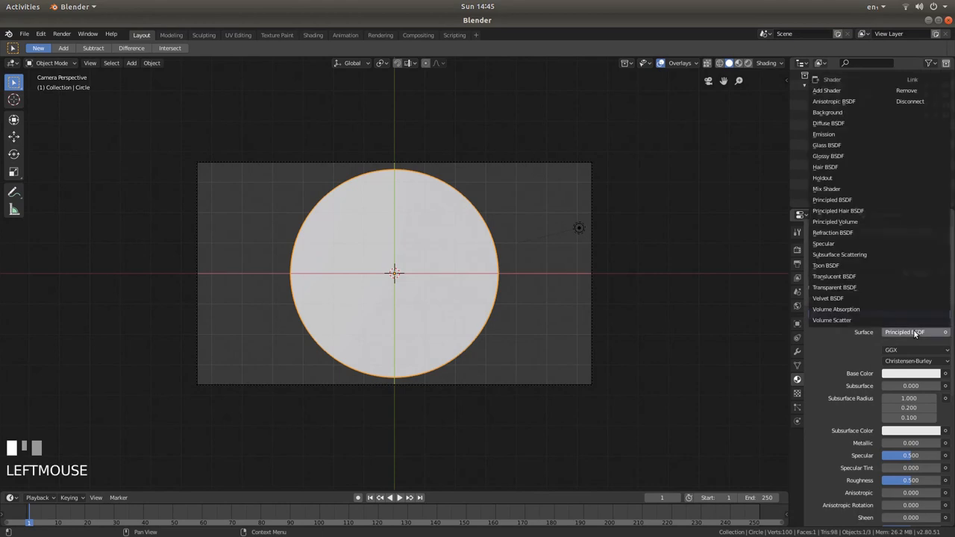
{"action": "mouse_move", "coordinate": [824, 135]}
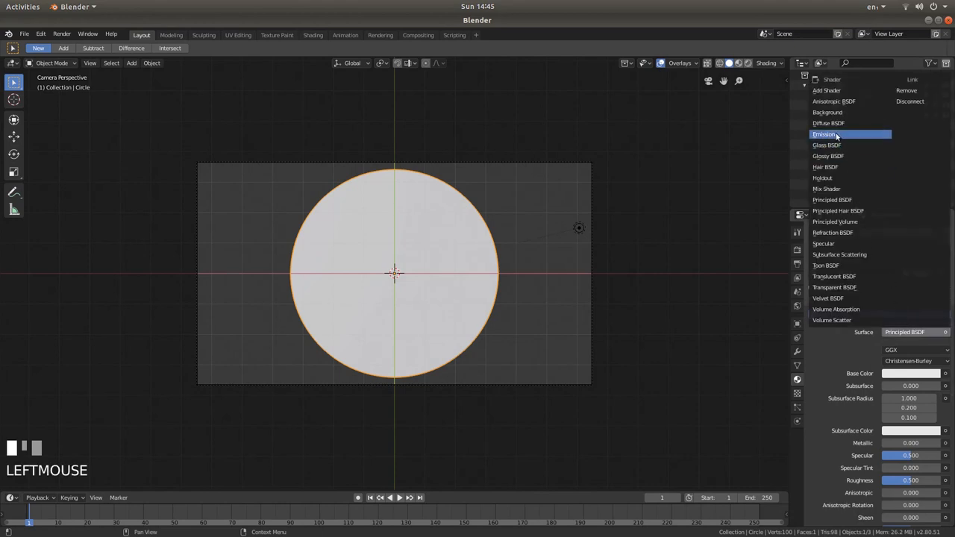
{"action": "left_click", "coordinate": [824, 134]}
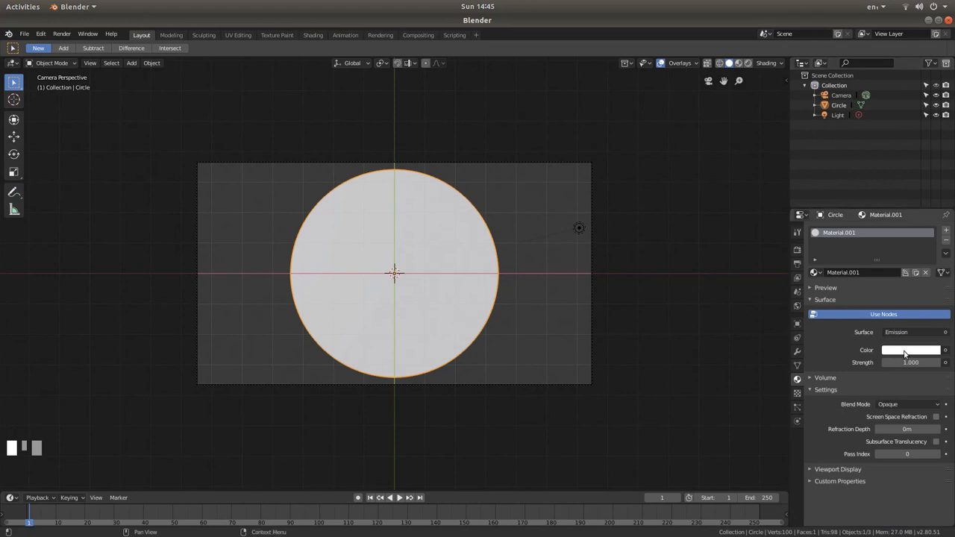
{"action": "left_click", "coordinate": [911, 349]}
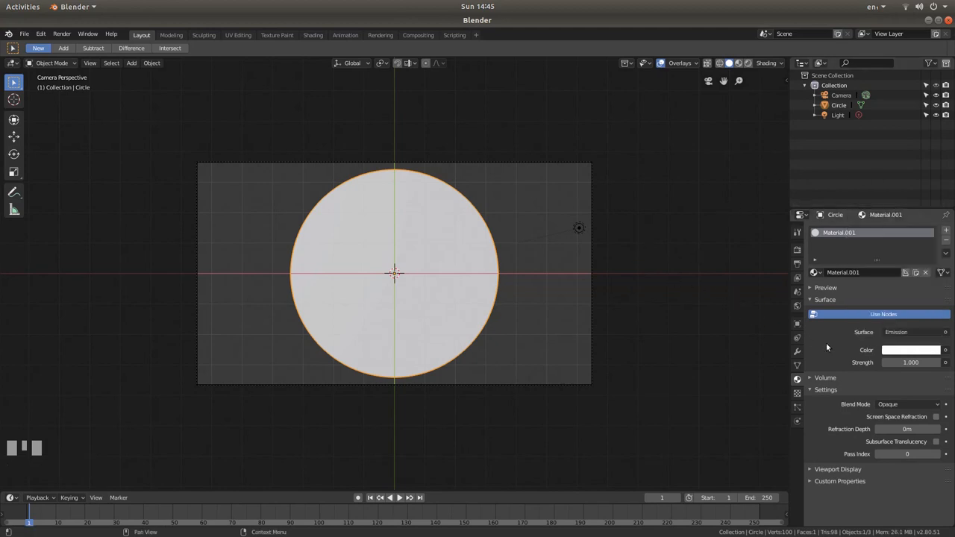
{"action": "mouse_move", "coordinate": [727, 373]}
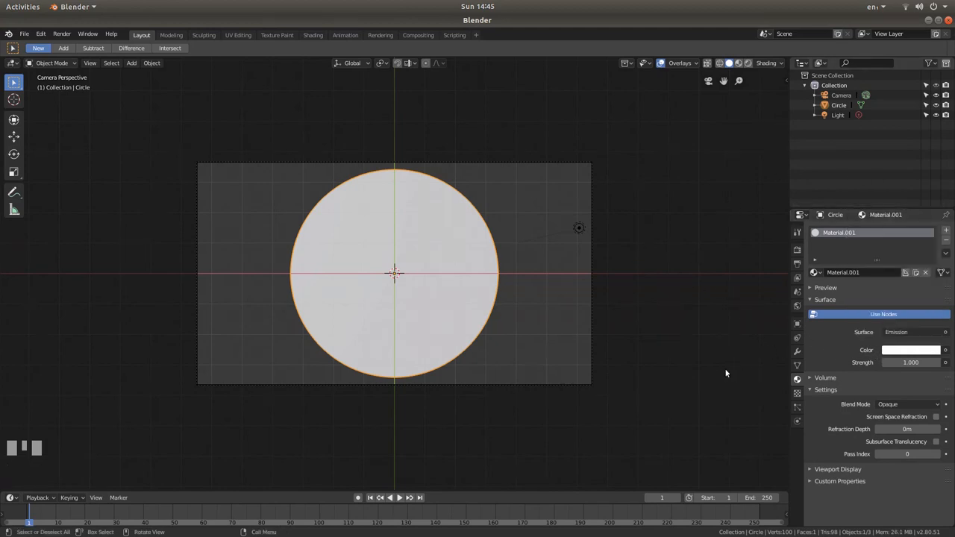
{"action": "mouse_move", "coordinate": [733, 325]}
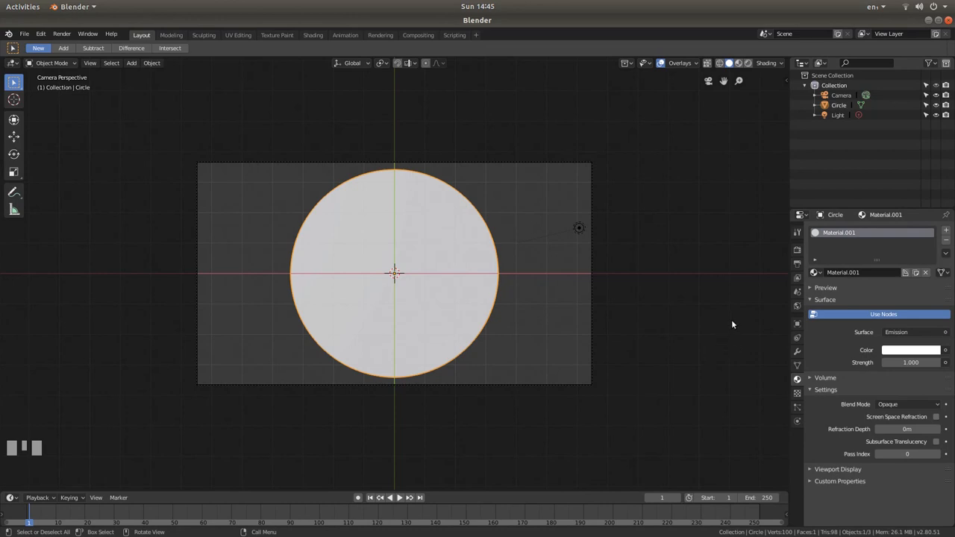
{"action": "mouse_move", "coordinate": [140, 34]}
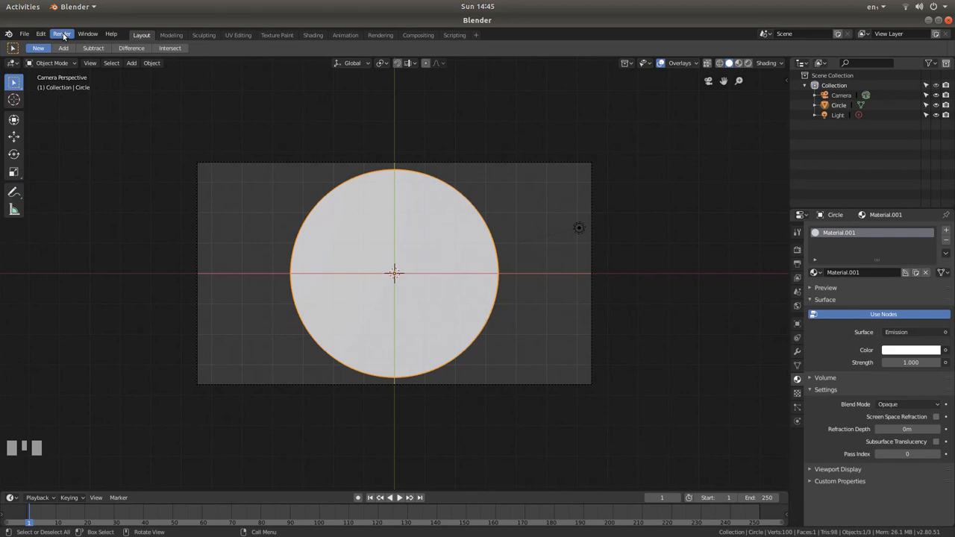
{"action": "left_click", "coordinate": [63, 33]}
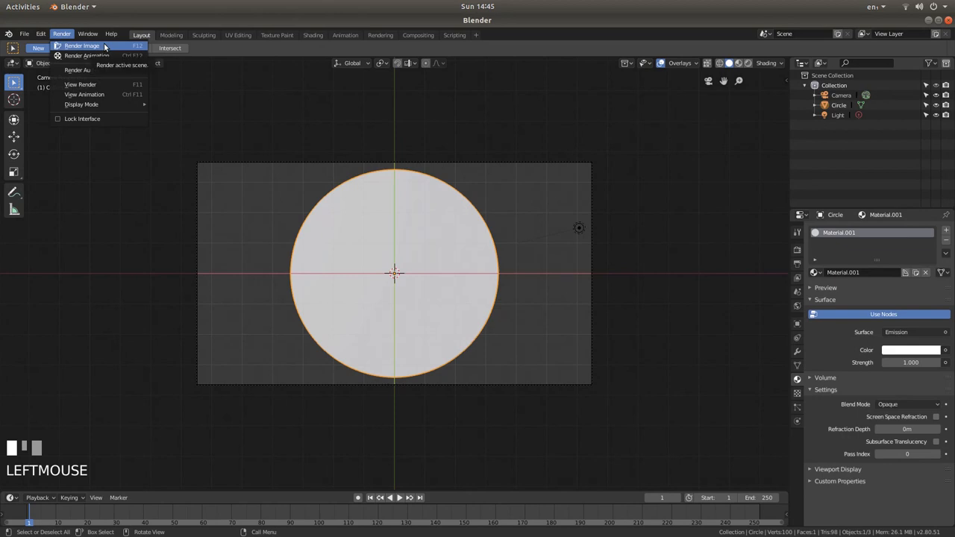
{"action": "left_click", "coordinate": [81, 45]}
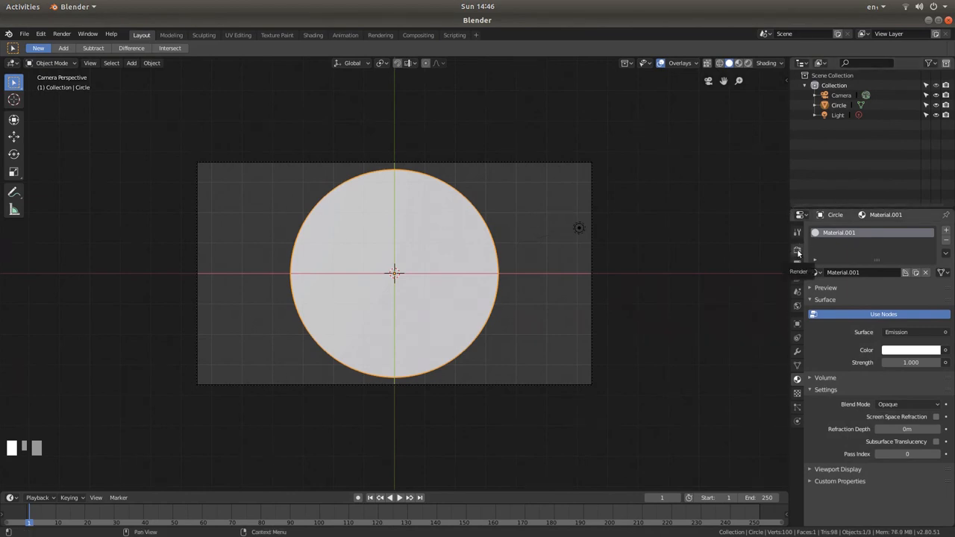
Set Film Alpha to Transparent in Render Properties so the background renders clear.
{"action": "left_click", "coordinate": [797, 251]}
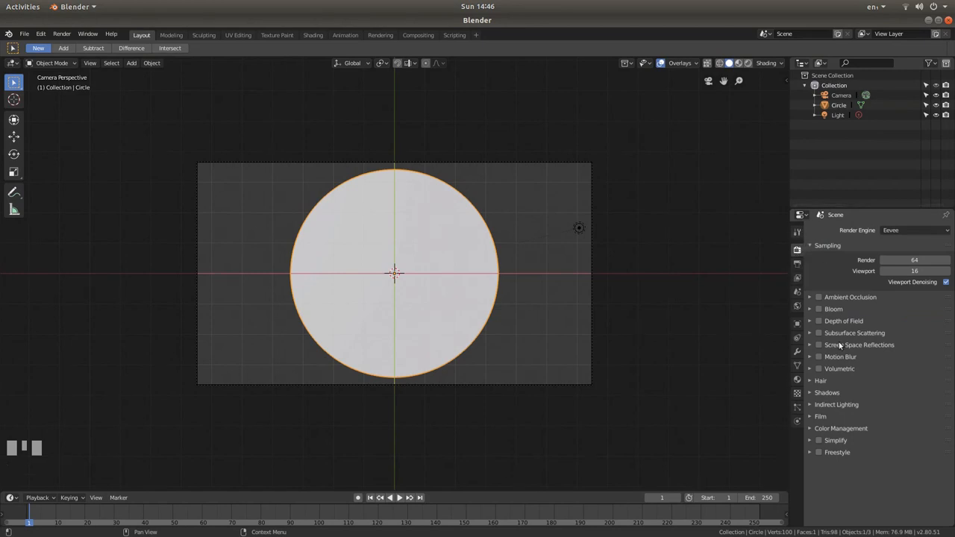
{"action": "mouse_move", "coordinate": [811, 418]}
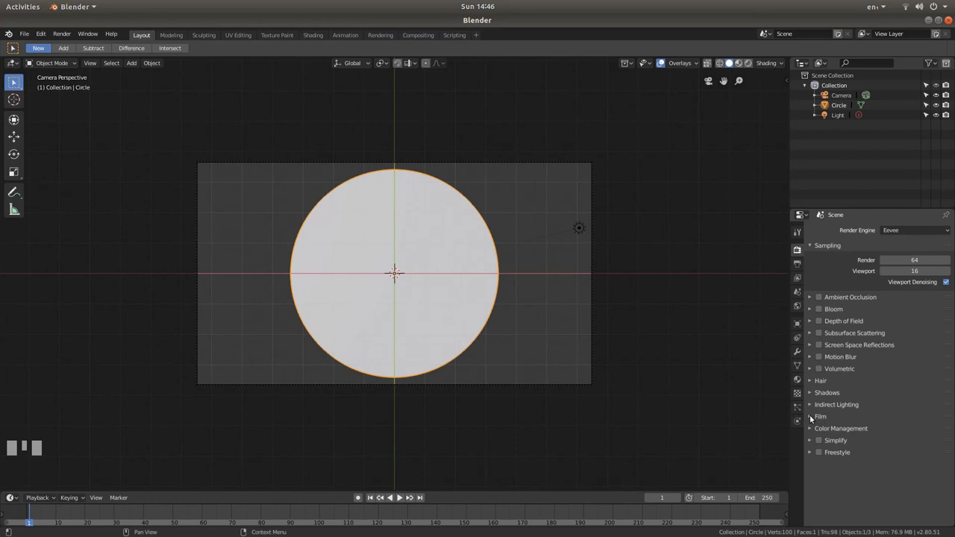
{"action": "left_click", "coordinate": [821, 417]}
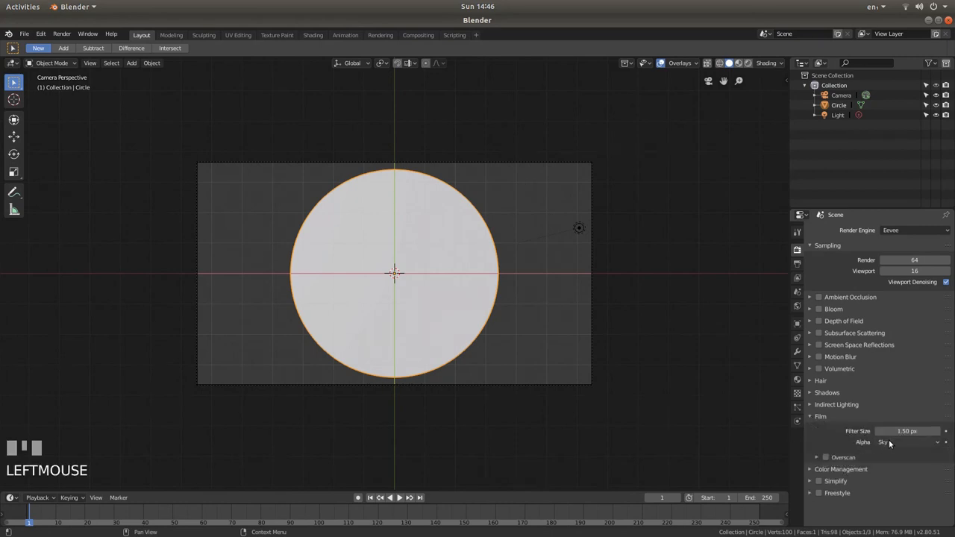
{"action": "left_click", "coordinate": [907, 442]}
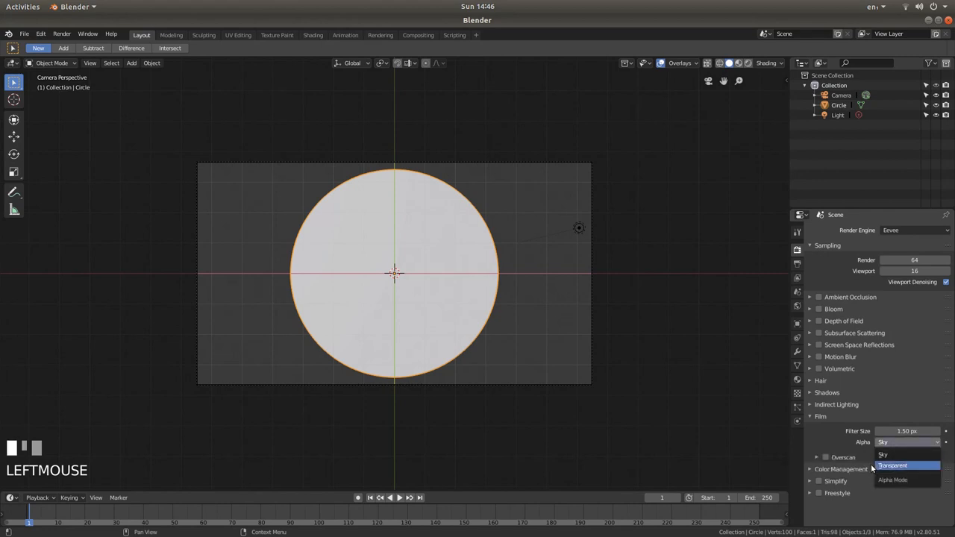
{"action": "left_click", "coordinate": [893, 465]}
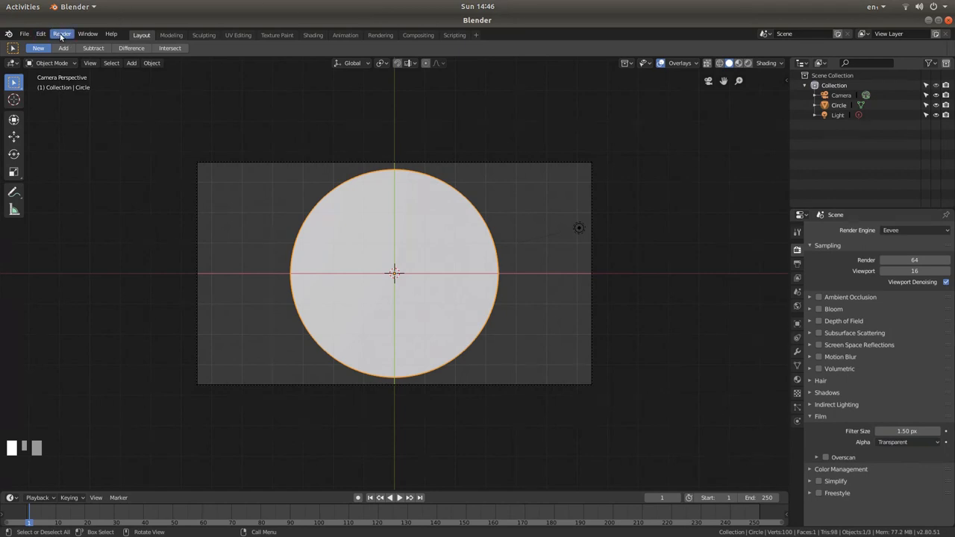
Render the white circle as an image and bring up the Image menu to save it.
{"action": "left_click", "coordinate": [63, 33]}
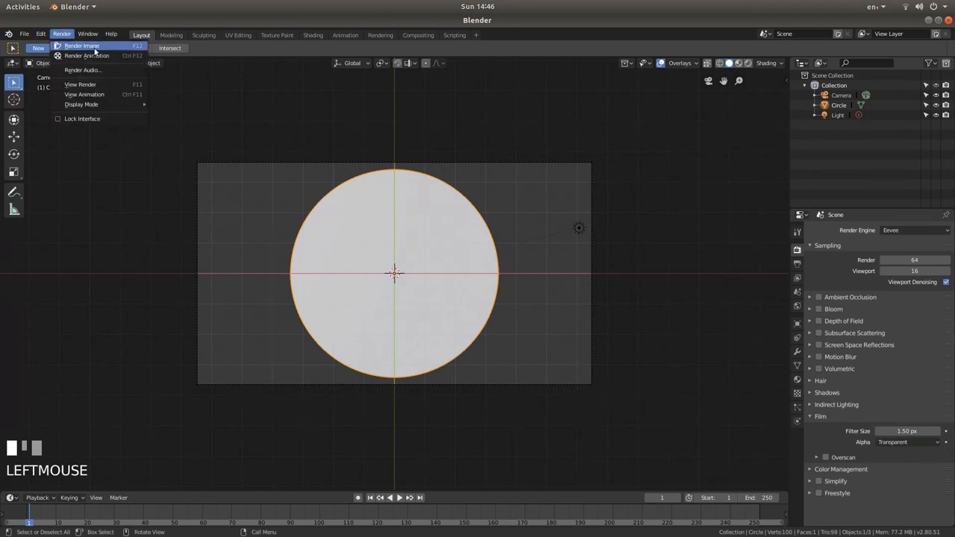
{"action": "left_click", "coordinate": [80, 45]}
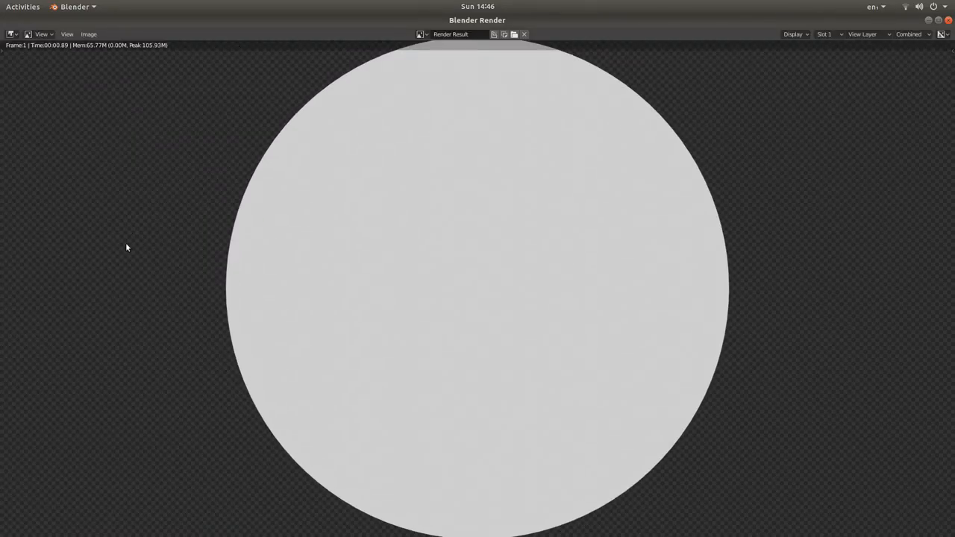
{"action": "mouse_move", "coordinate": [752, 258]}
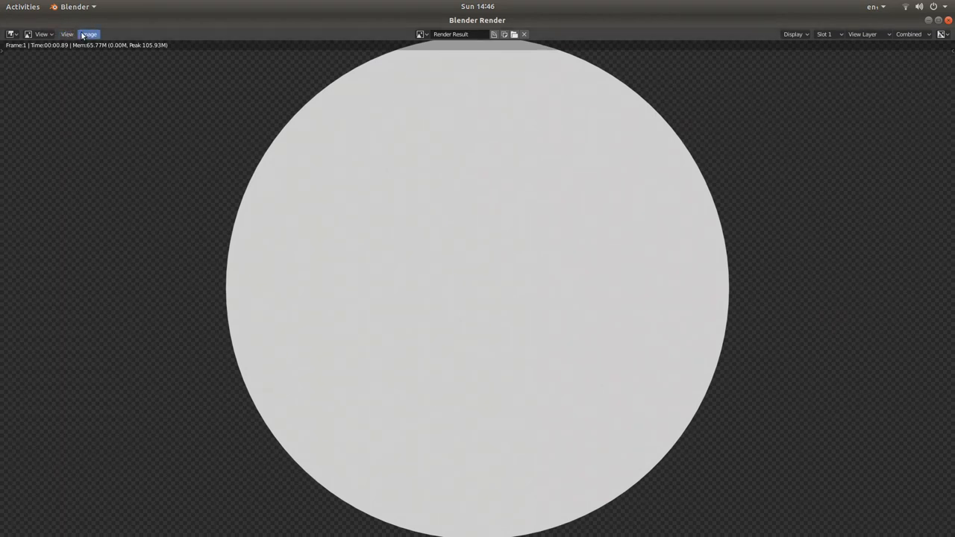
{"action": "left_click", "coordinate": [88, 34]}
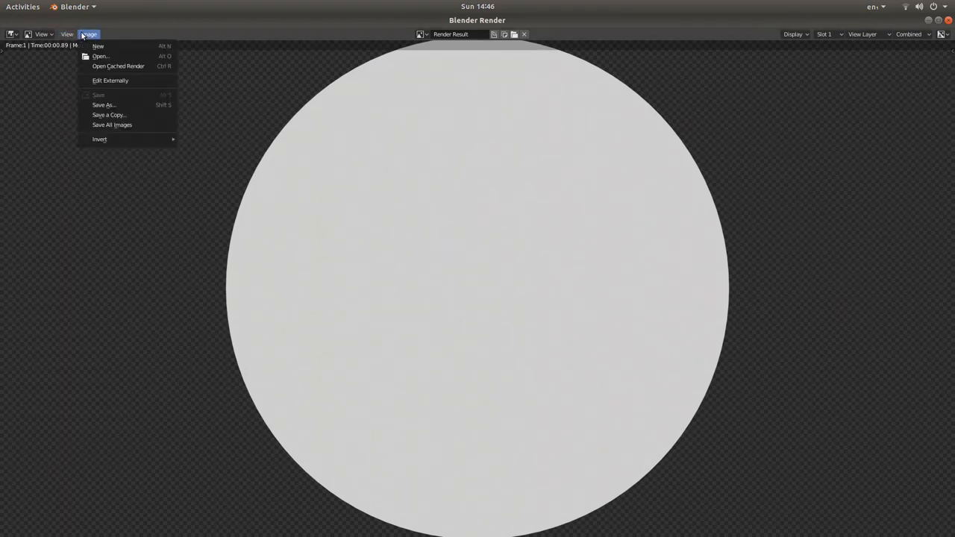
{"action": "mouse_move", "coordinate": [103, 105]}
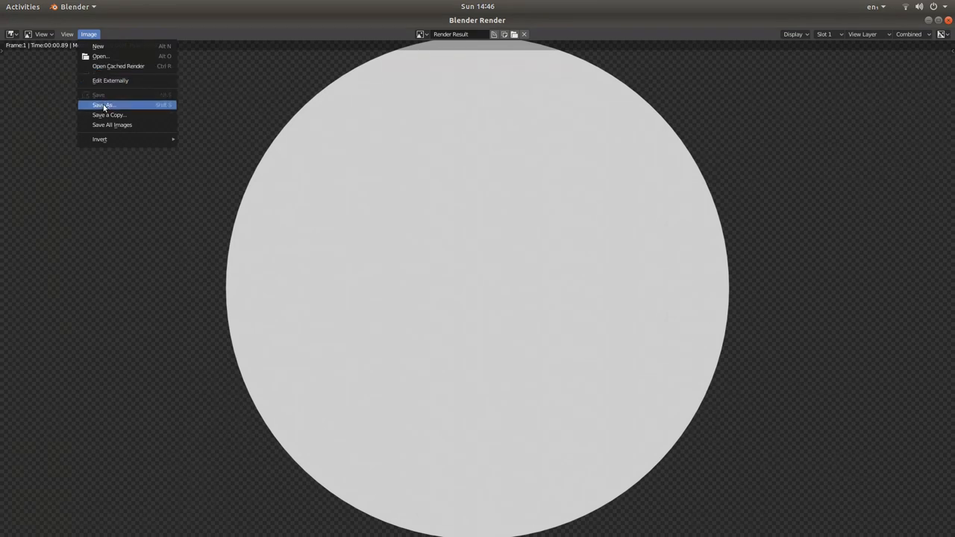
Save the rendered circle as RV.png on the Desktop via Image > Save As.
{"action": "left_click", "coordinate": [101, 104]}
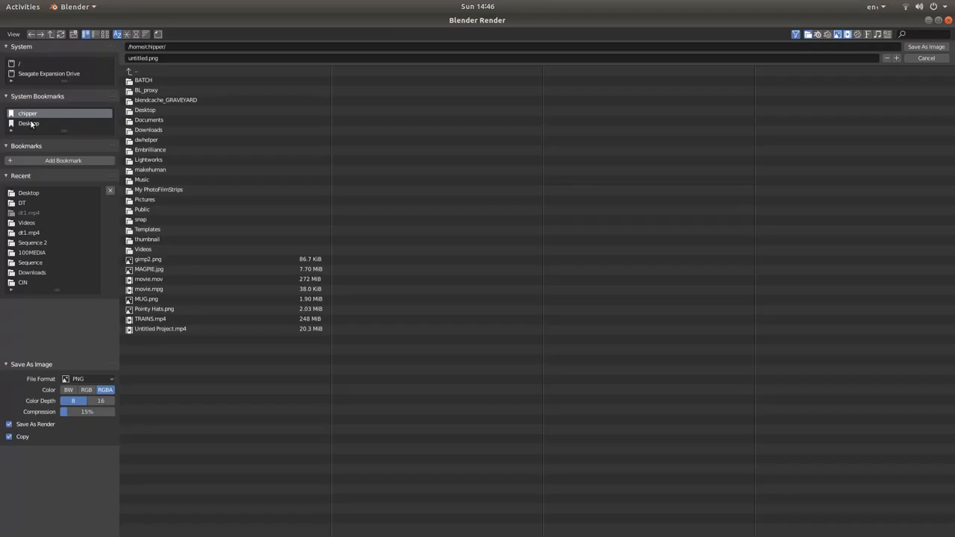
{"action": "left_click", "coordinate": [28, 122]}
{"action": "type", "text": "B"}
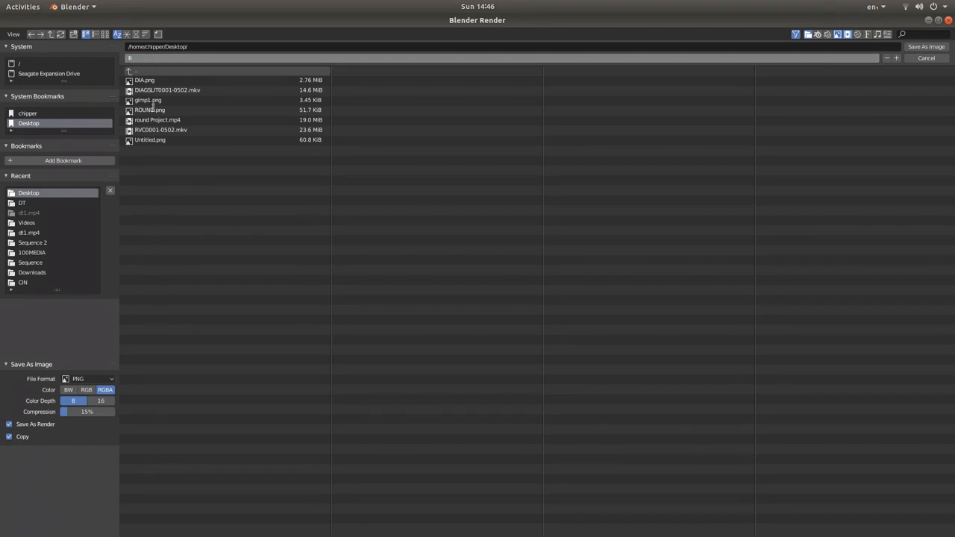
{"action": "type", "text": "RV"}
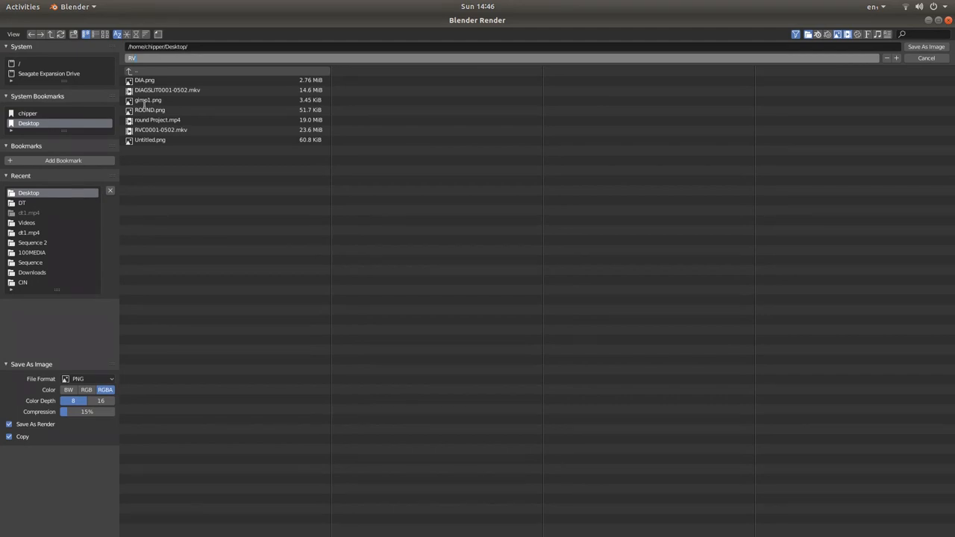
{"action": "mouse_move", "coordinate": [920, 43]}
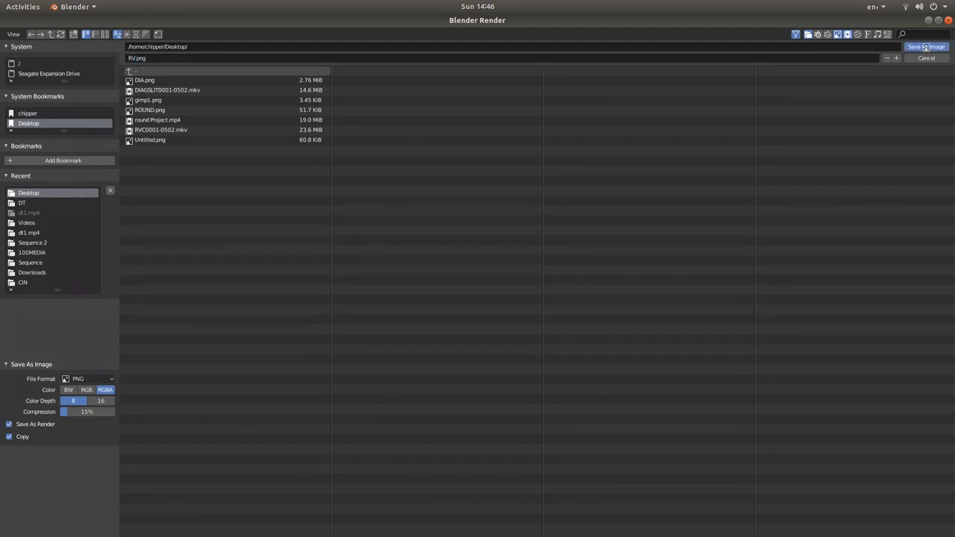
{"action": "left_click", "coordinate": [927, 46]}
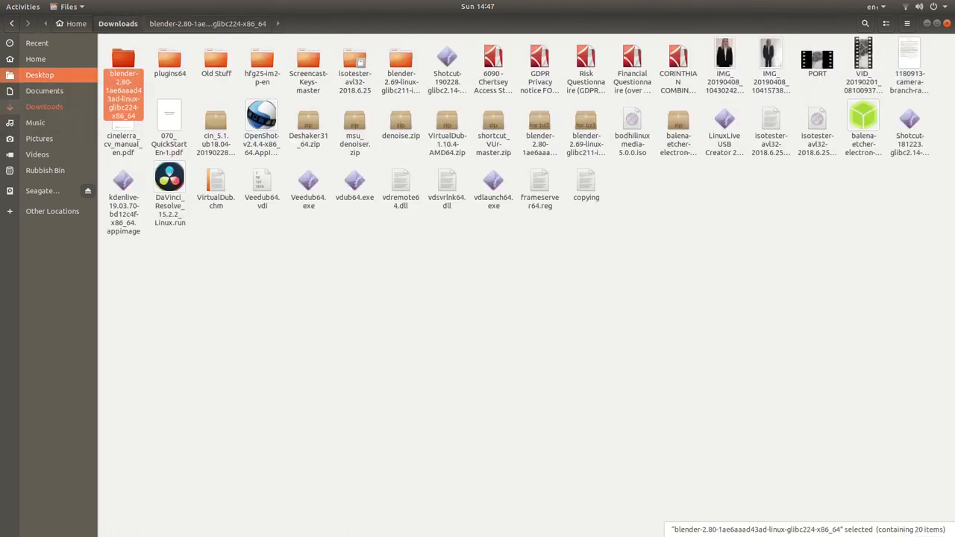
Show the Desktop folder in Files so the saved RV.png appears.
{"action": "left_click", "coordinate": [39, 75]}
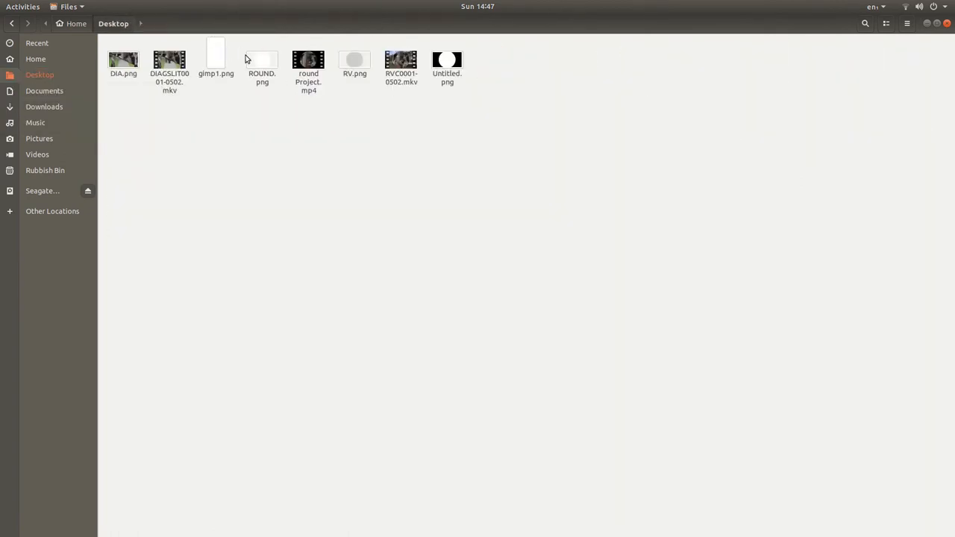